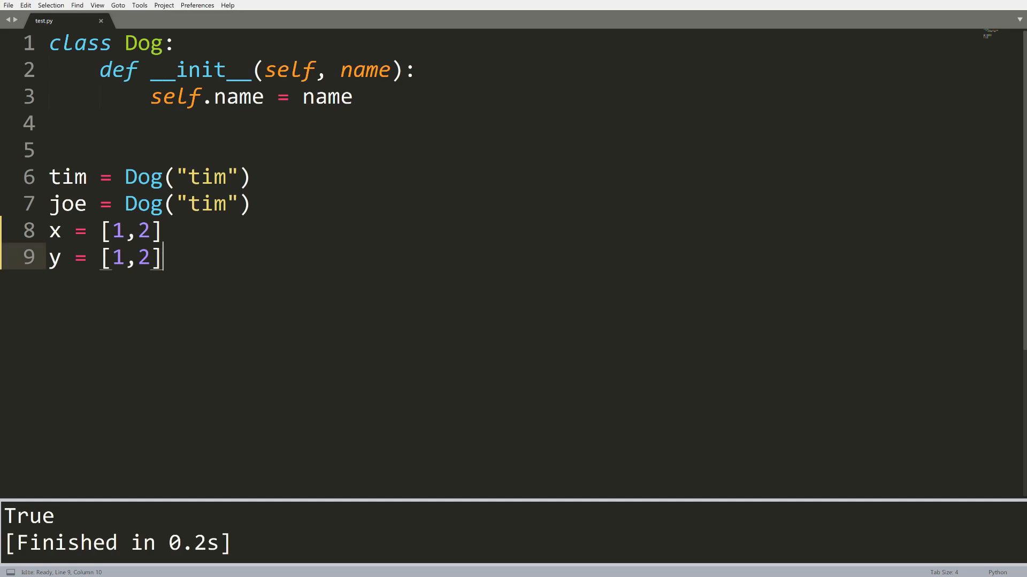
Step: Delete the extra blank line below the Dog class and add an empty line after the lists
key(Enter)
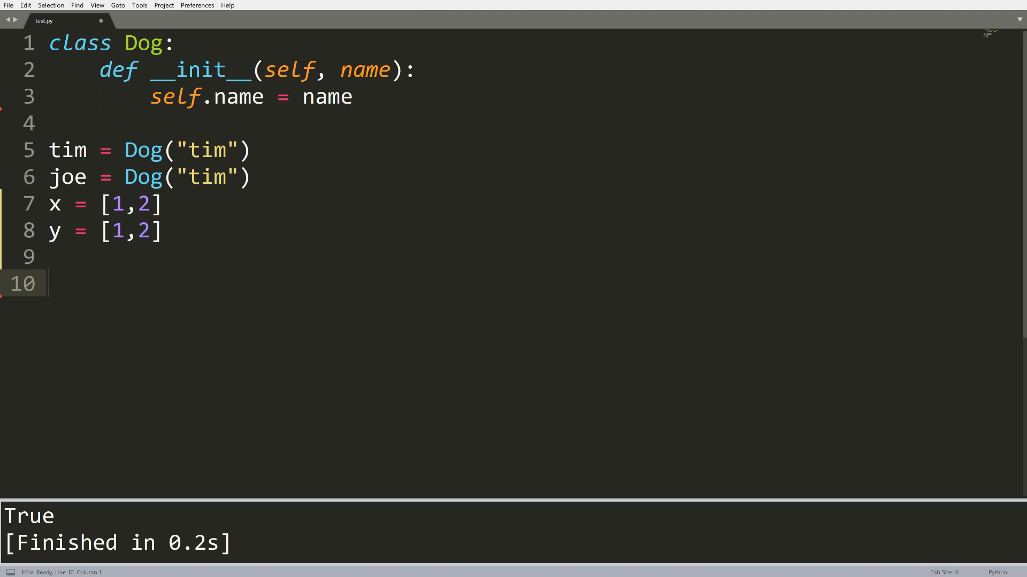
Step: Add print(x == y), then change it to print(x is y) and run, printing False
text(print()
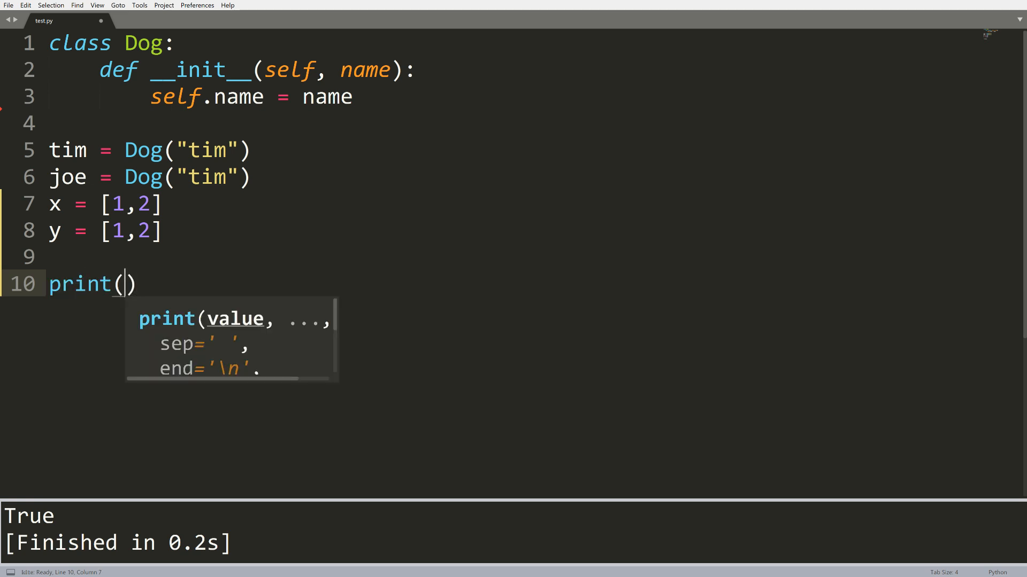
text(x == y)
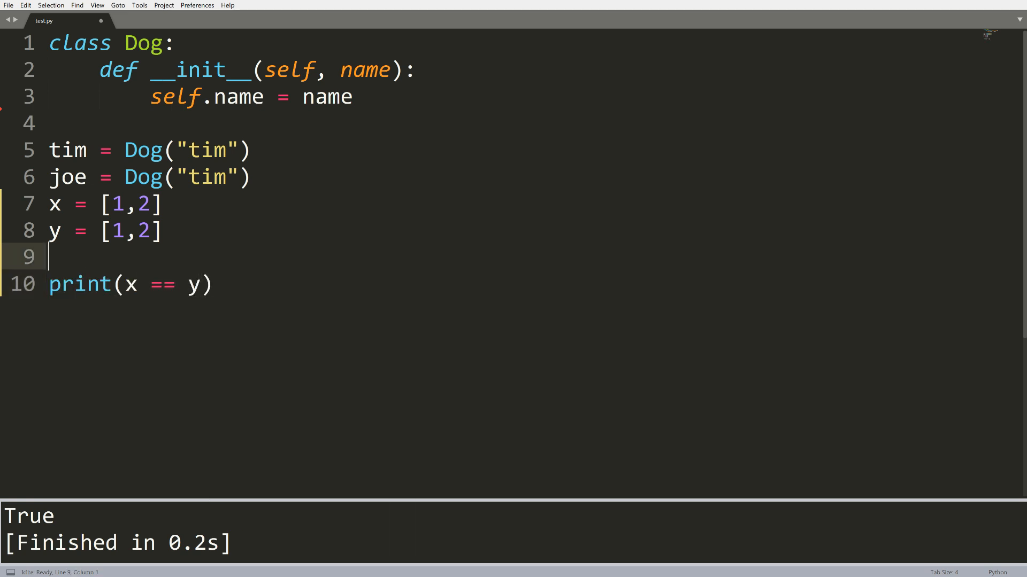
drag(49, 204, 163, 231)
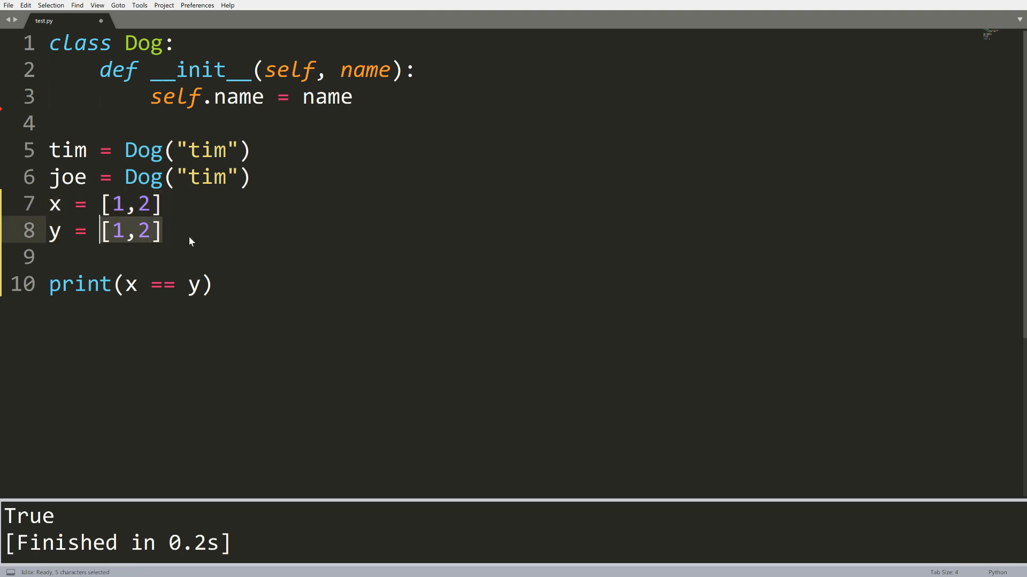
click(46, 256)
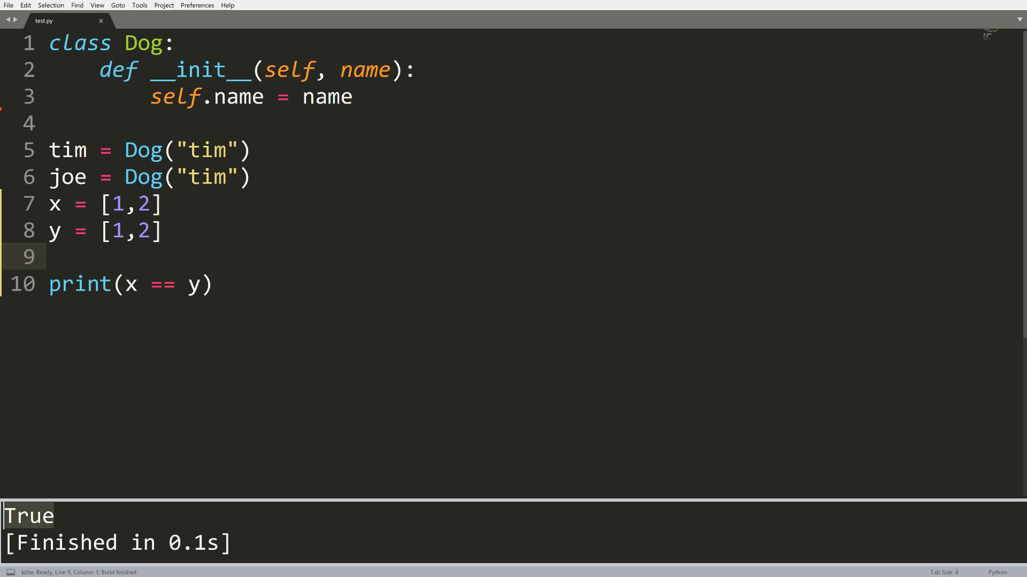
click(176, 284)
text(is)
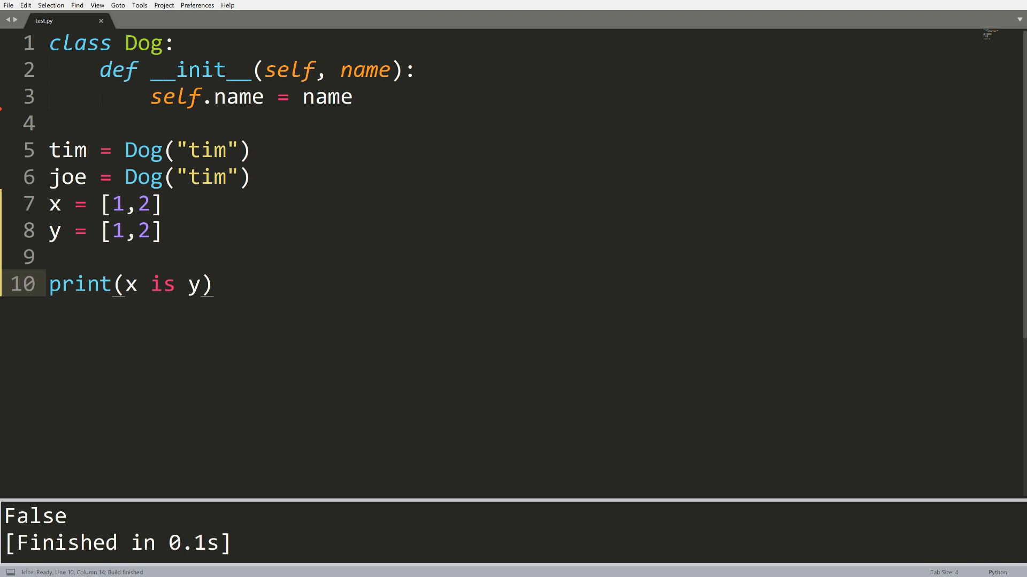
drag(101, 204, 148, 204)
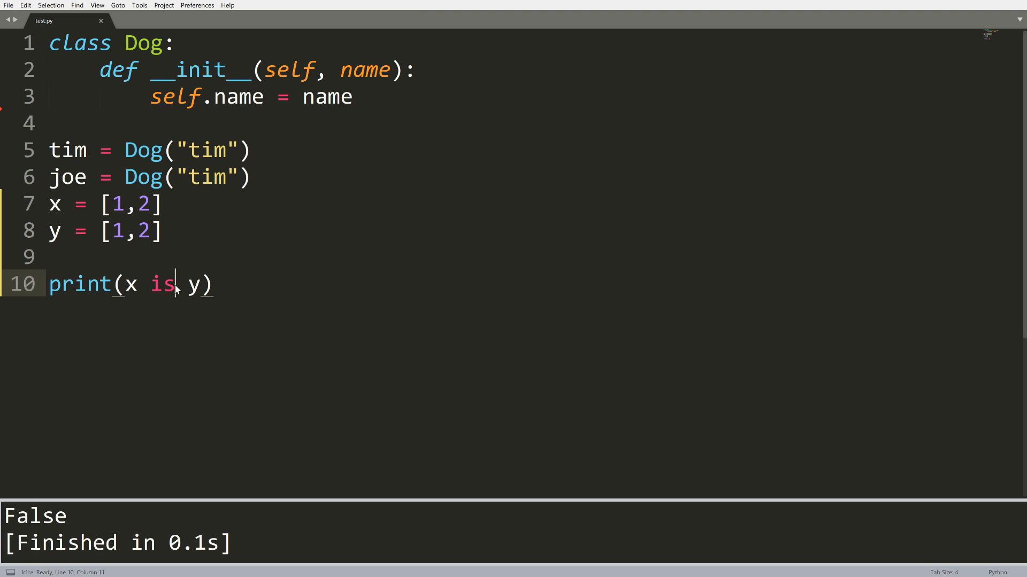
click(165, 203)
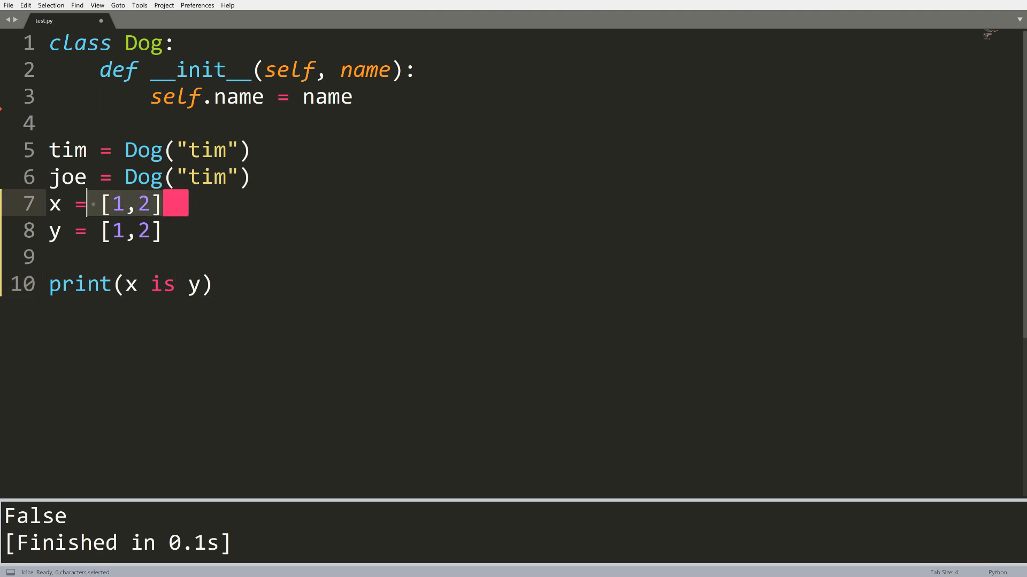
click(170, 203)
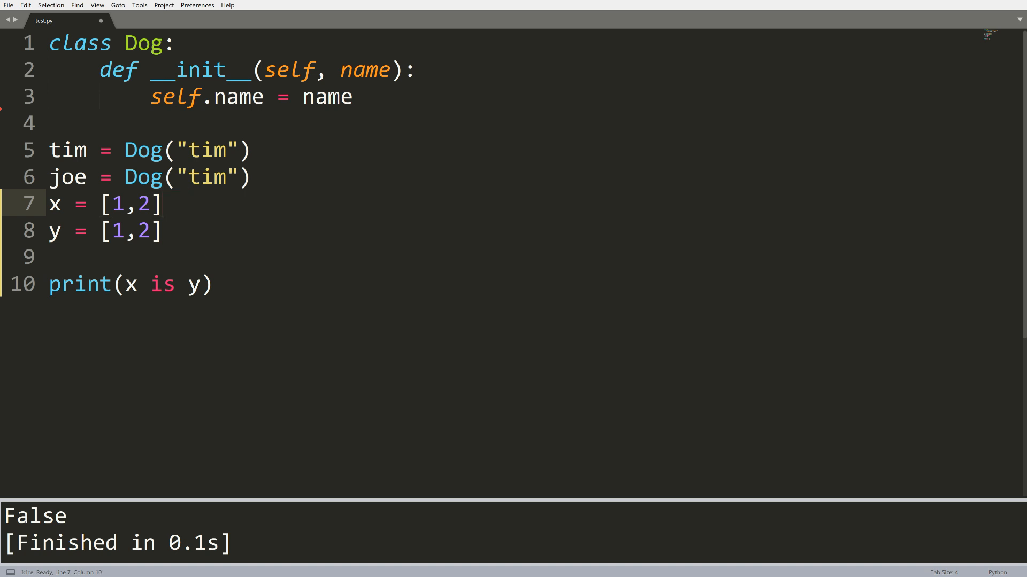
Step: Print id(x) and id(y), run to show two different ids, then select y's list
text(print)
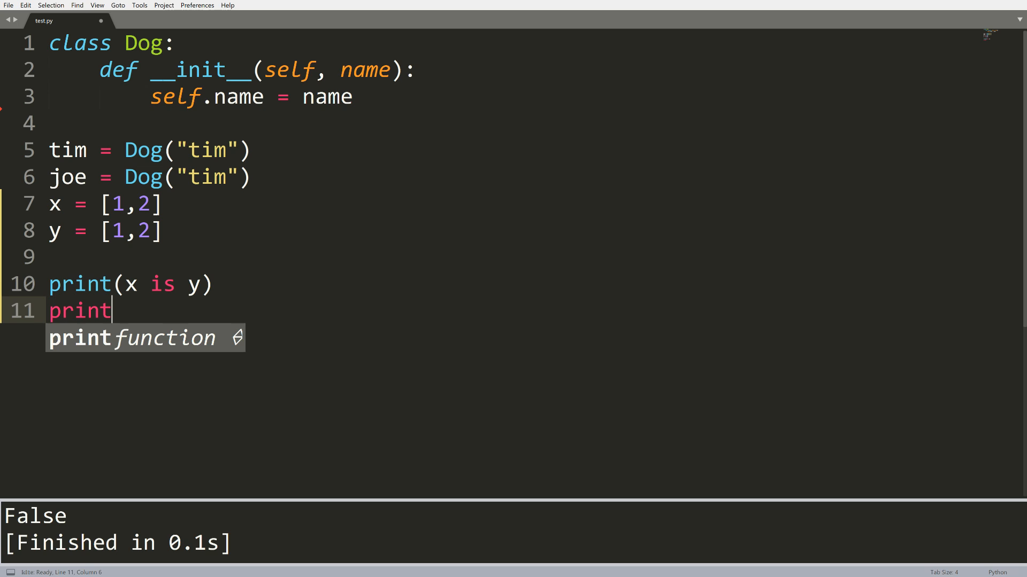
text((id(x)
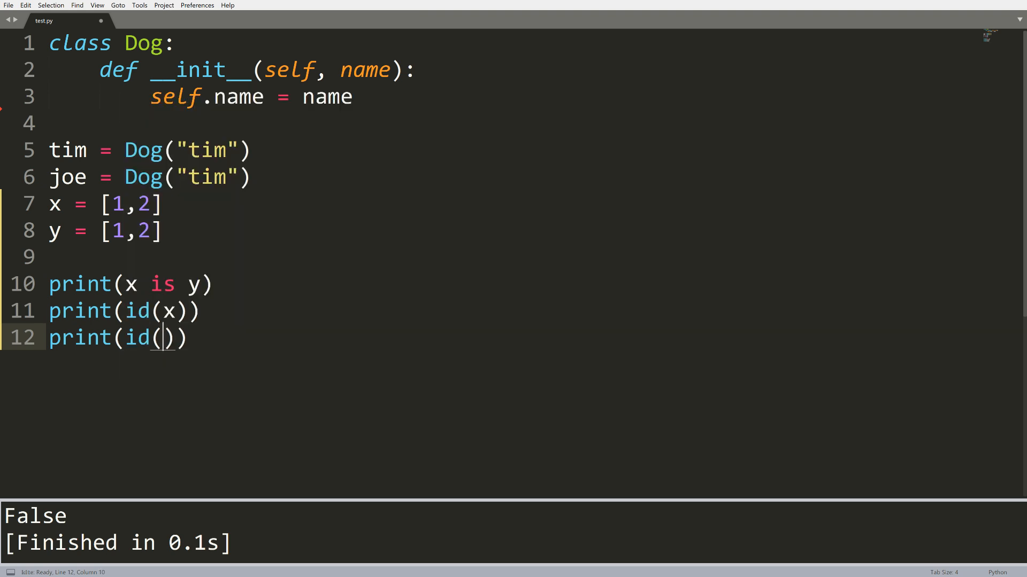
text(y)
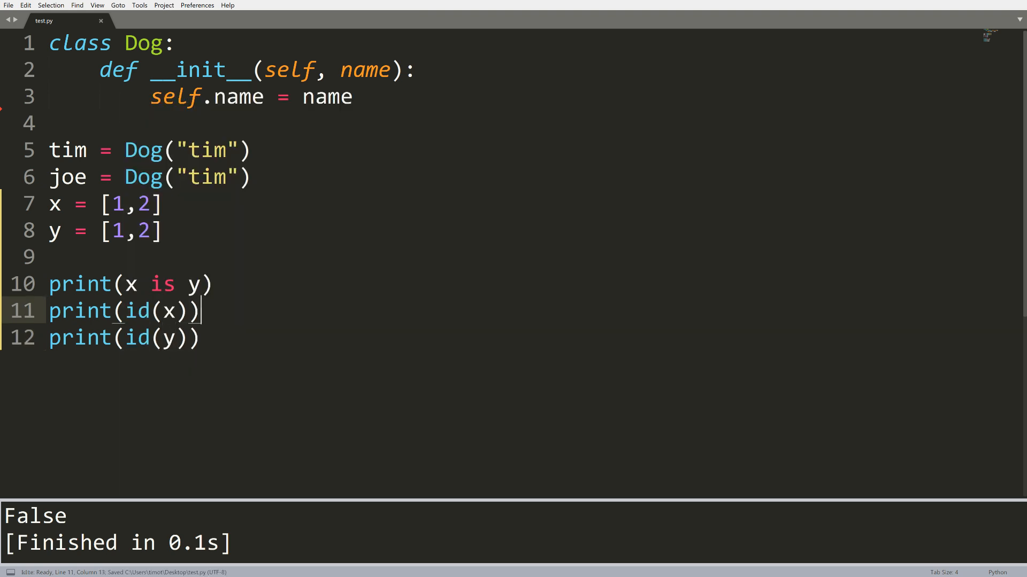
click(163, 230)
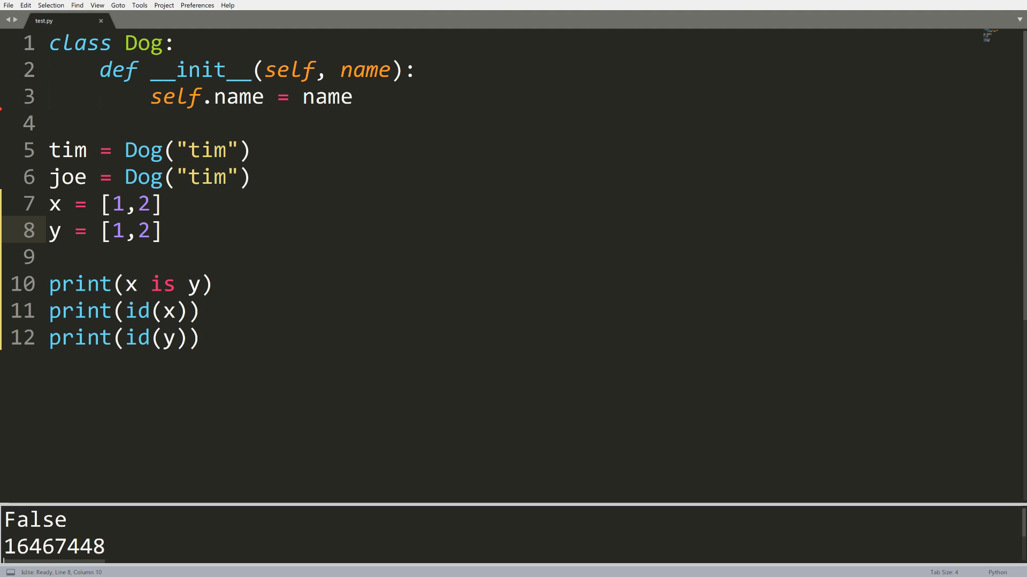
double_click(161, 284)
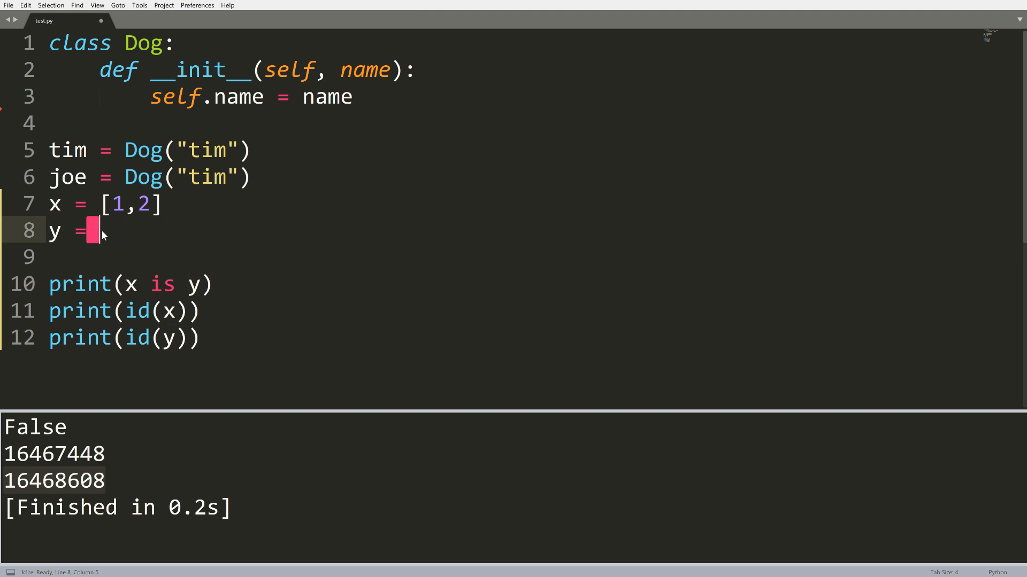
Step: Set y = x and run, printing True and two identical ids
text(x)
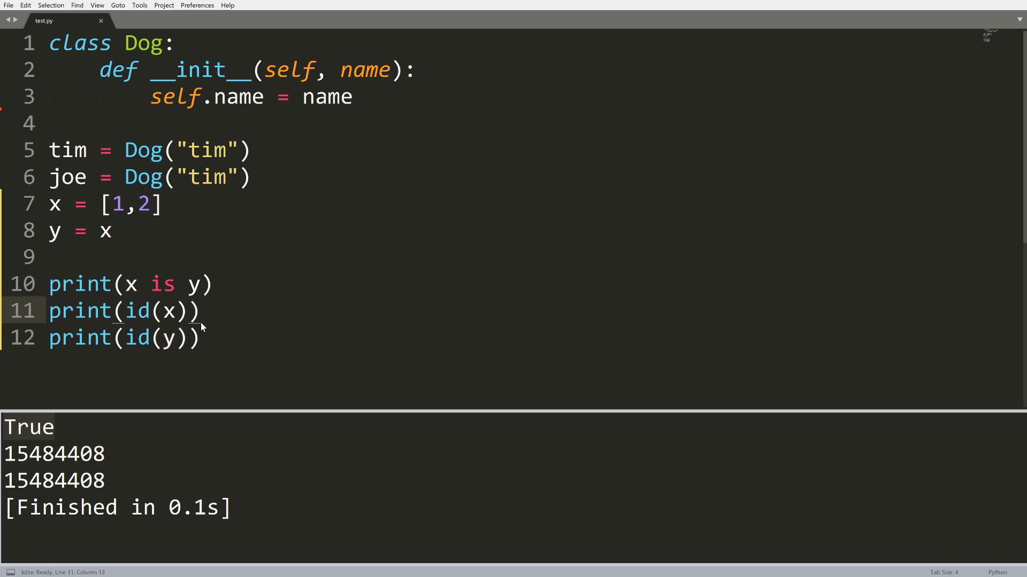
scroll(down, 3)
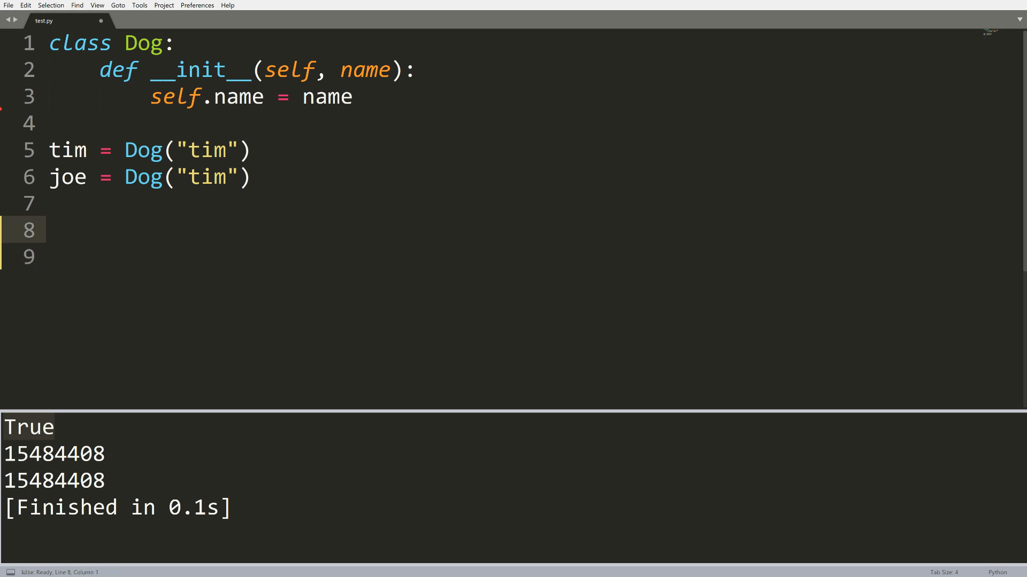
Step: Add print(tim == joe) to compare the two Dog objects
text(print())
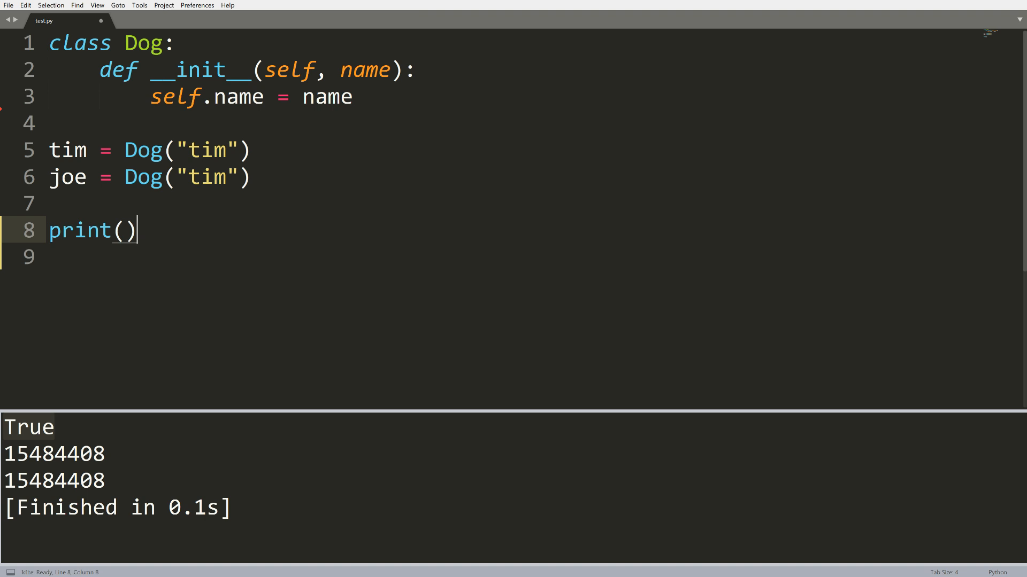
text(tim ==)
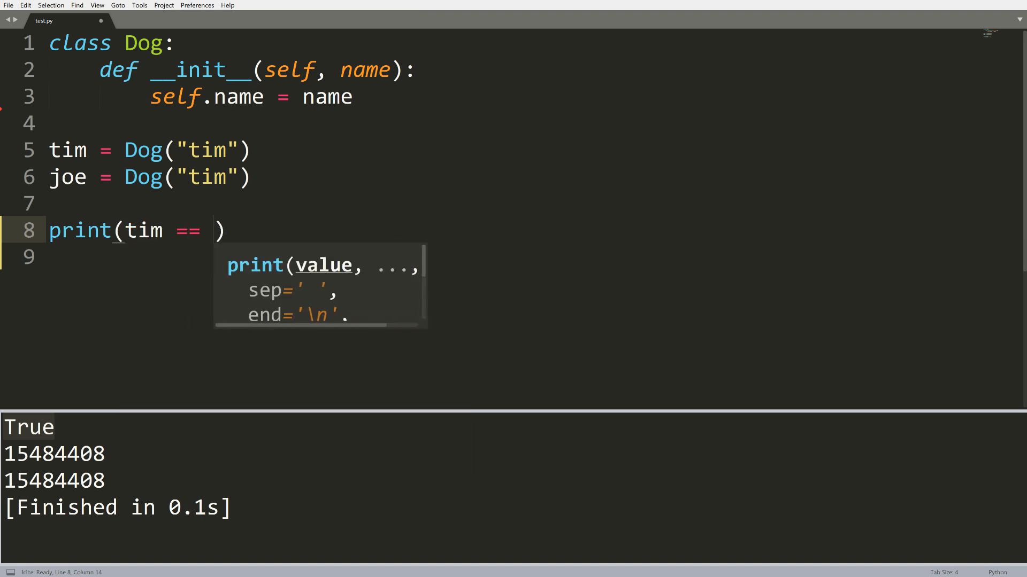
text(joe)
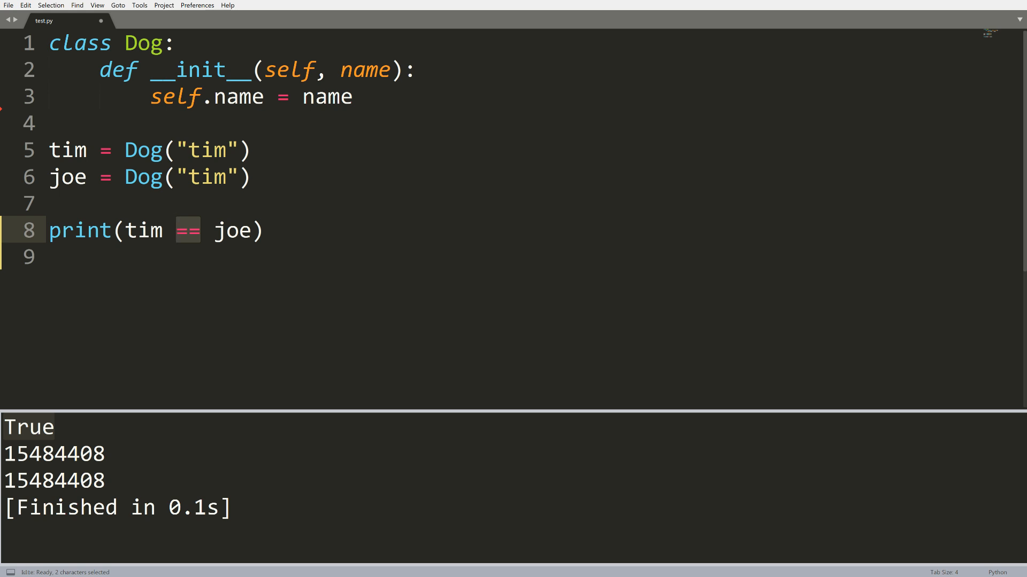
Step: Place the cursor on a new indented line after the __init__ body
double_click(207, 150)
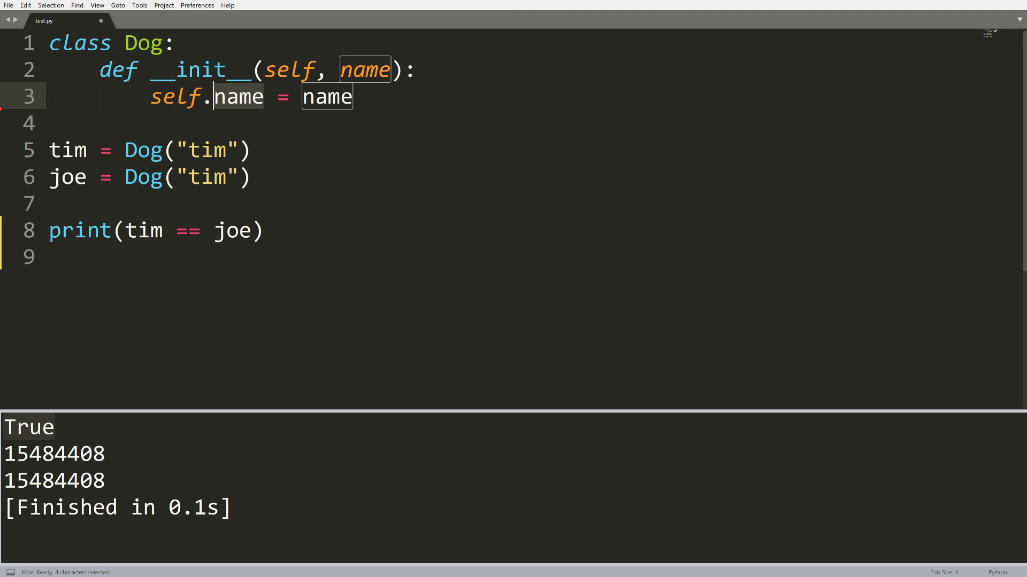
click(251, 177)
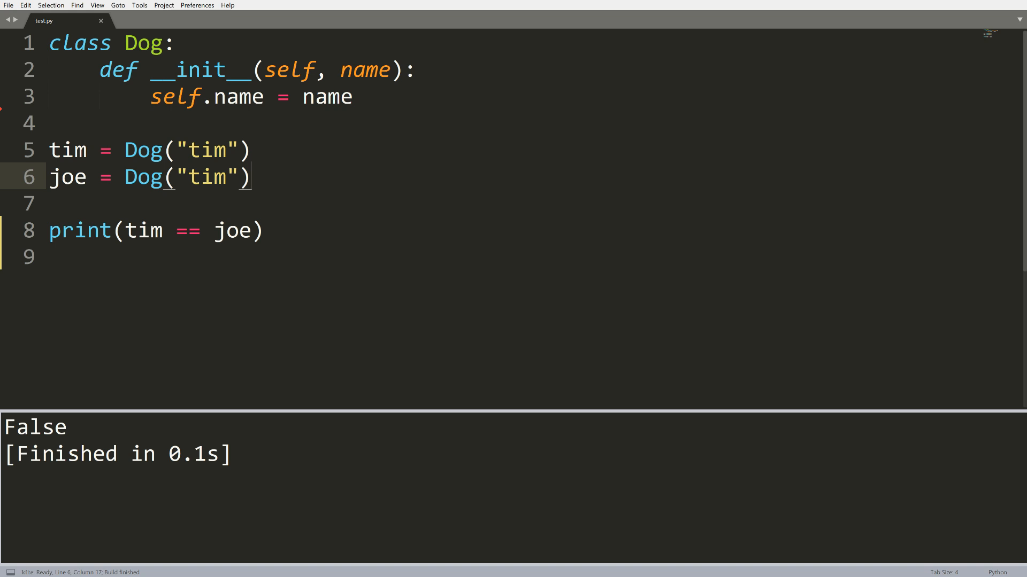
click(352, 97)
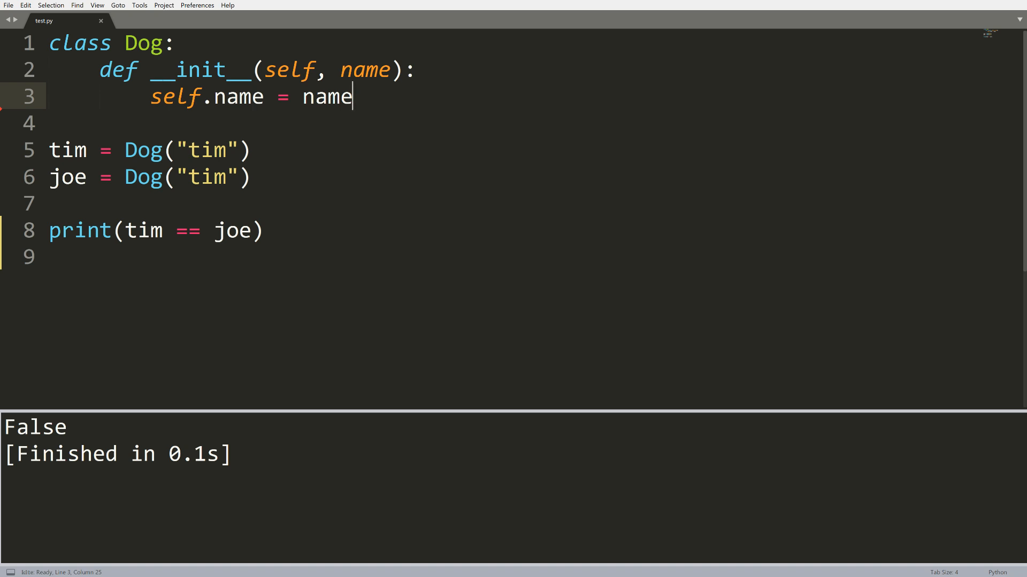
double_click(143, 43)
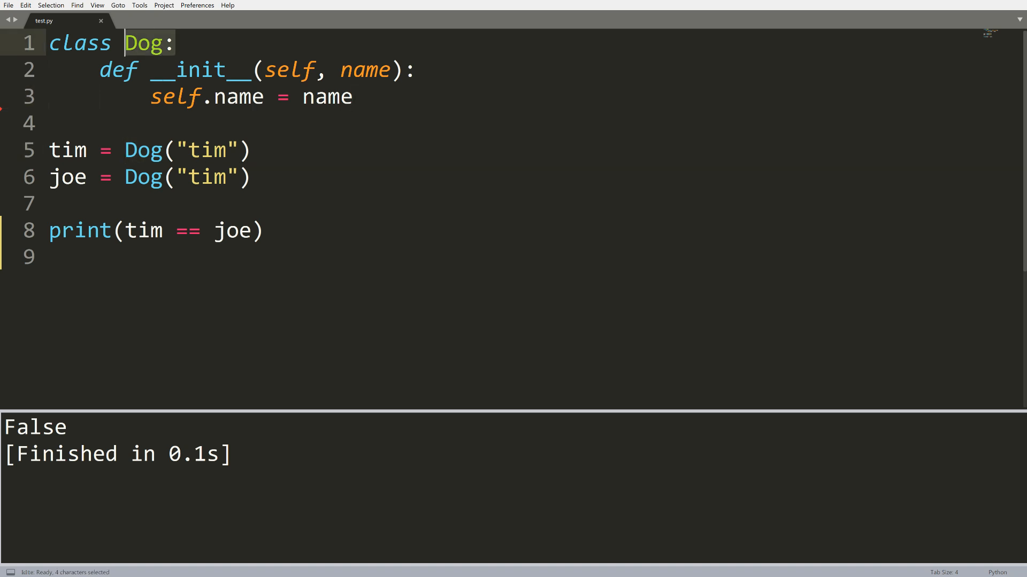
click(353, 97)
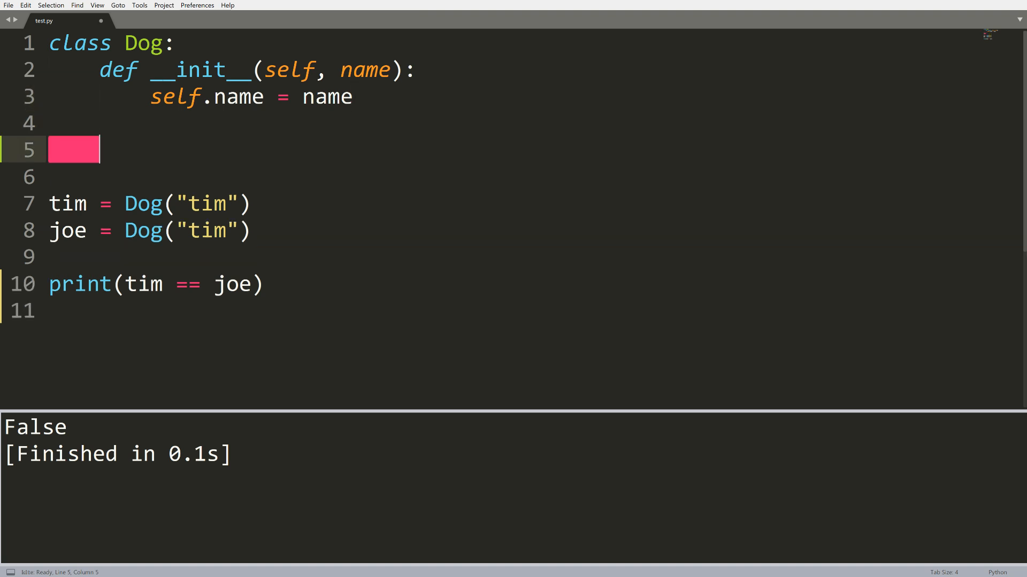
Step: Write the def __eq__(self, other): method header inside Dog
text(def __)
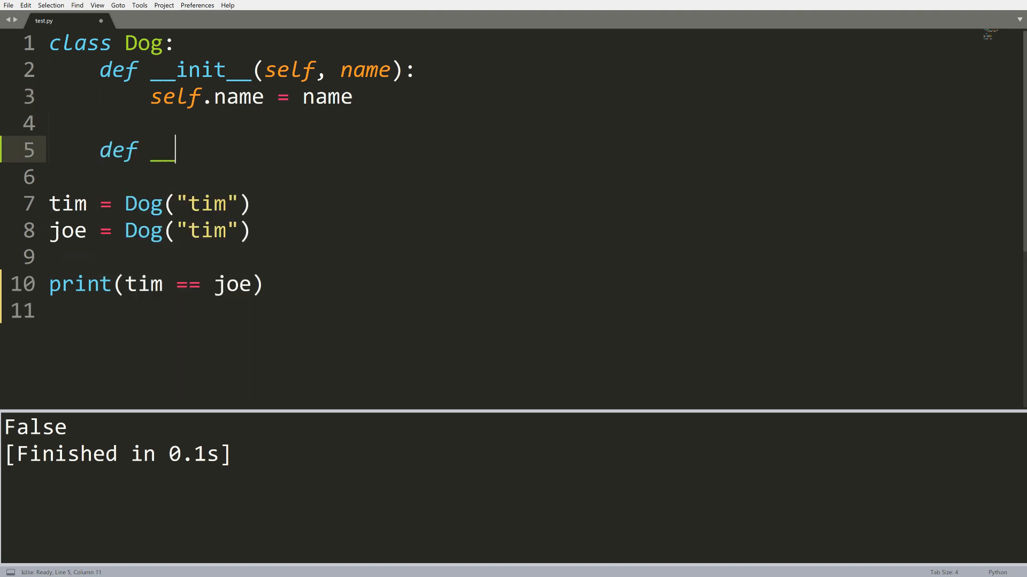
text(eq)
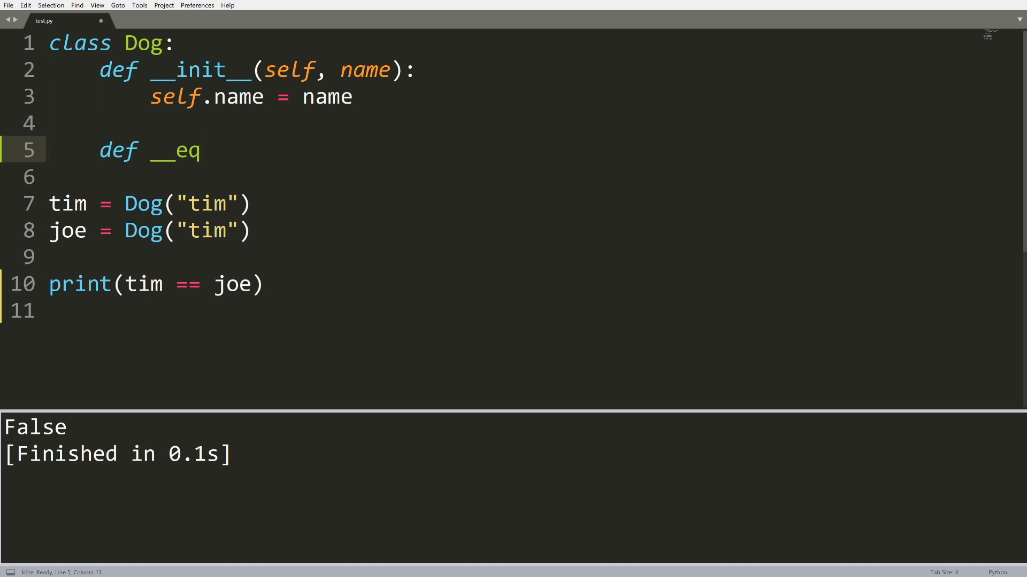
text(__())
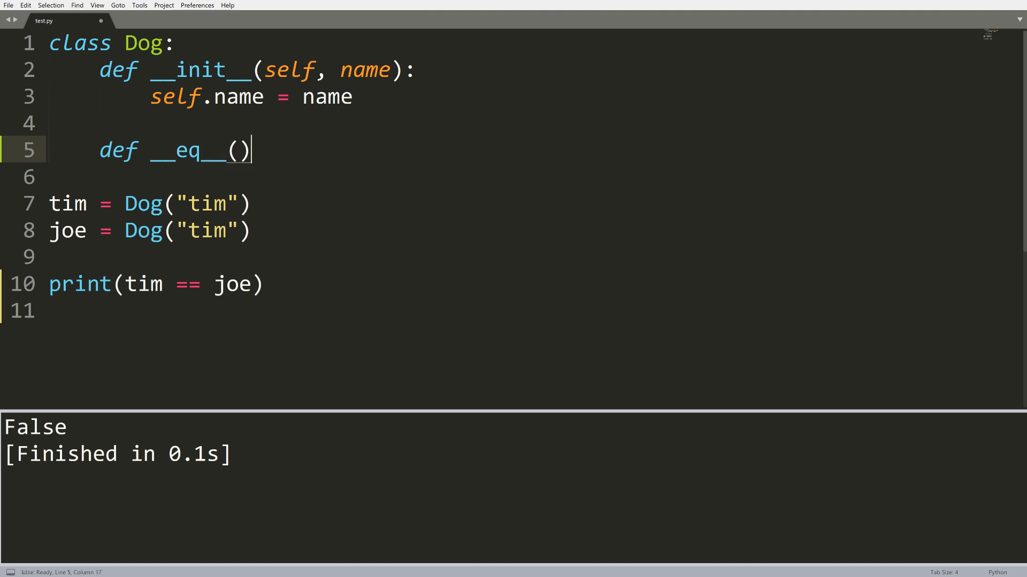
text(:)
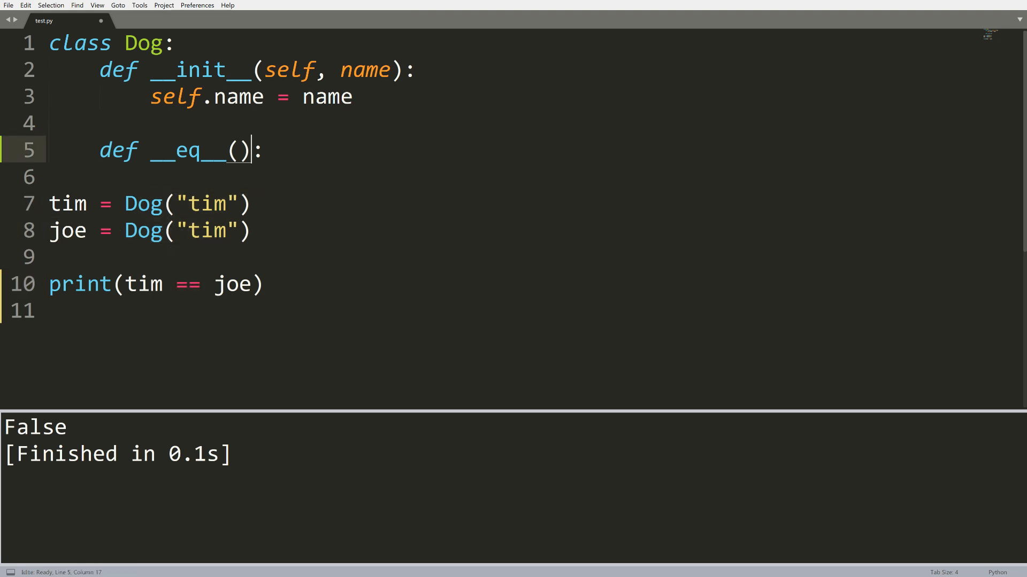
text(self,)
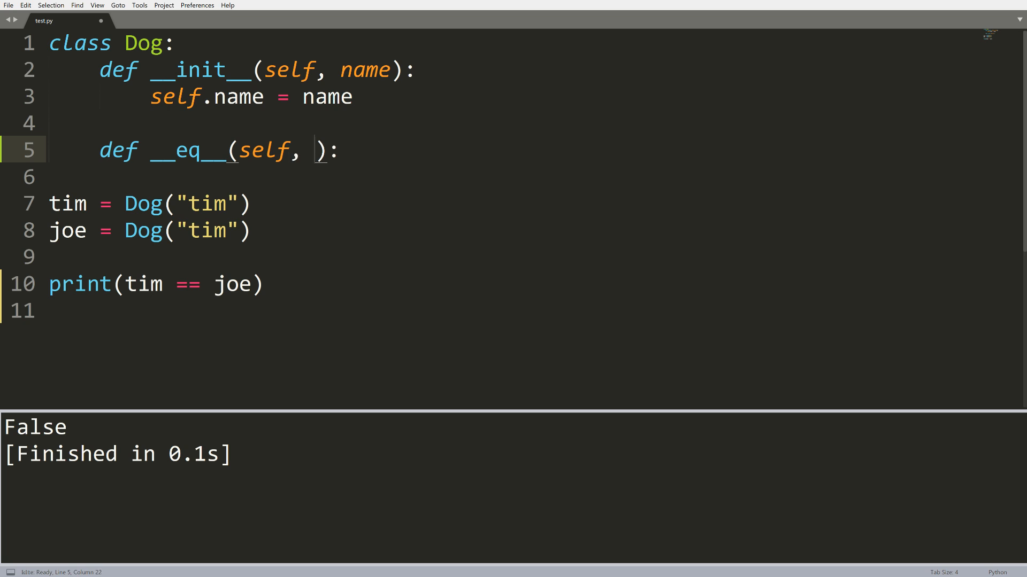
text(other)
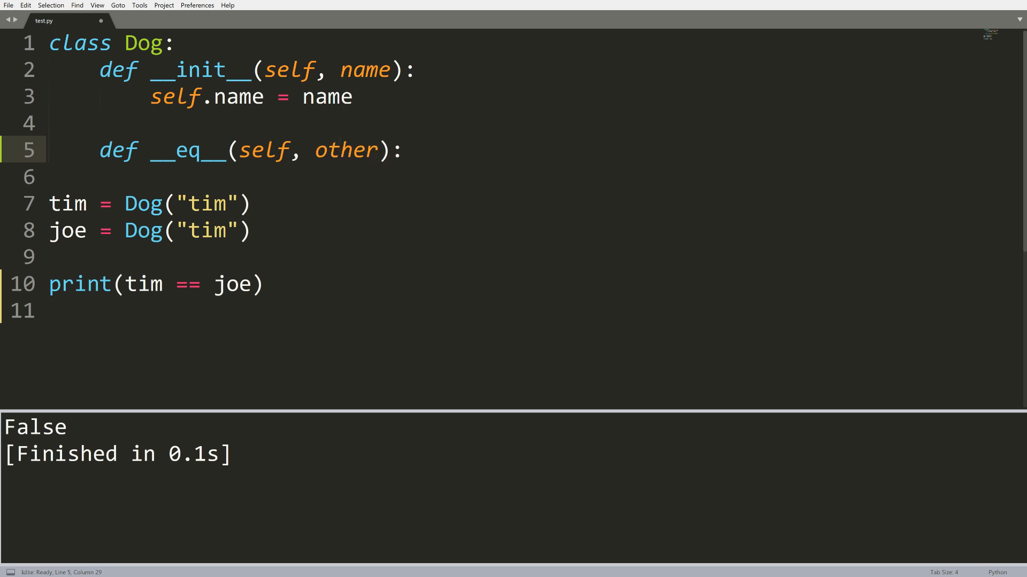
key(enter)
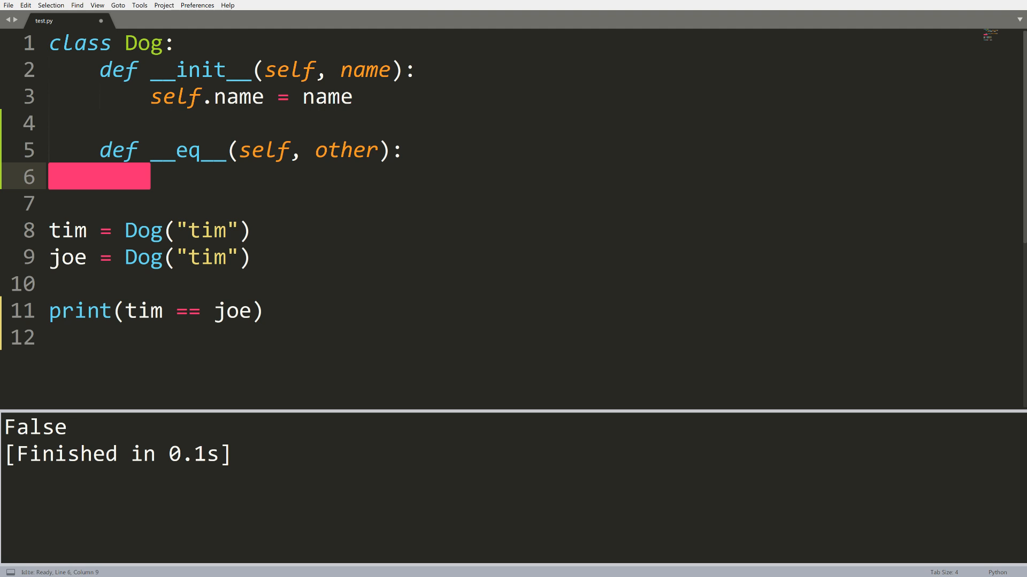
Step: Return True if other is a Dog with other.name == self.name, else False
double_click(344, 150)
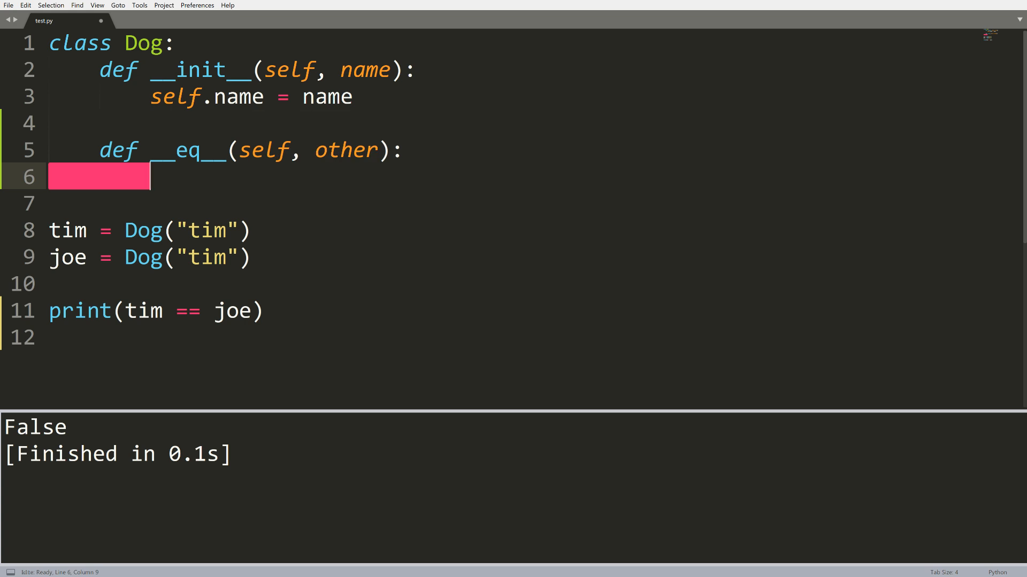
text(if isinstance()
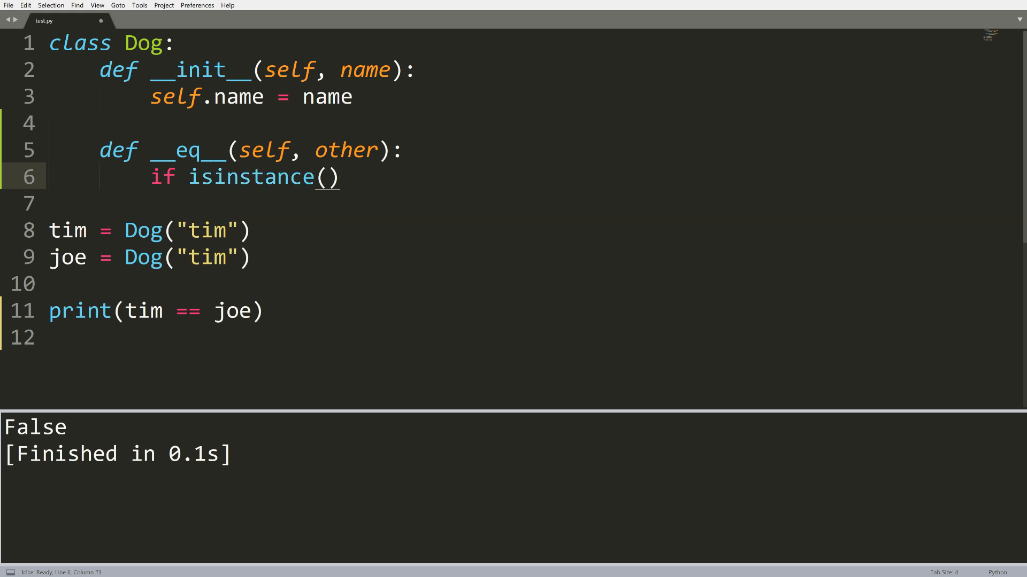
text(other, Dog)
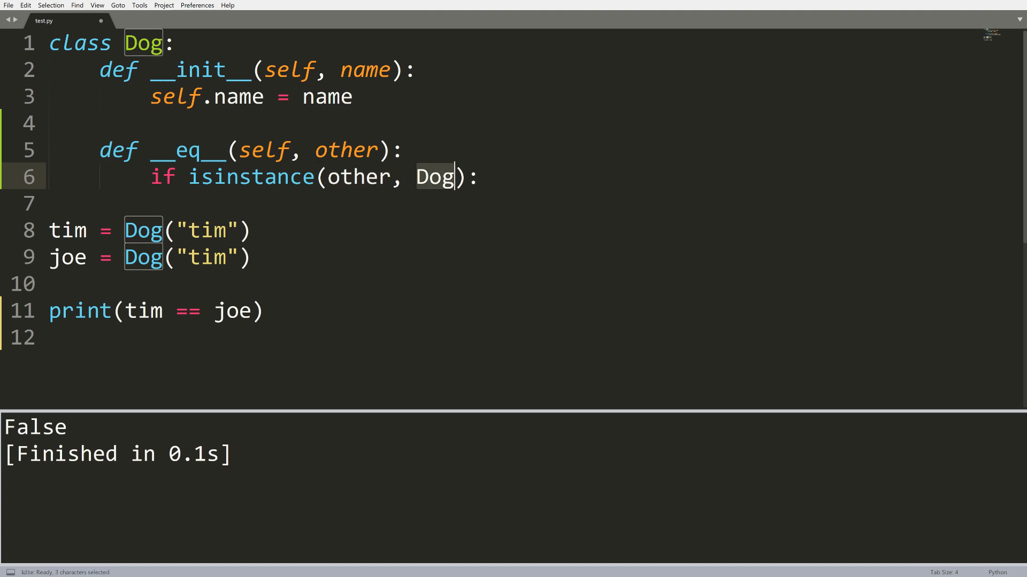
key(Enter)
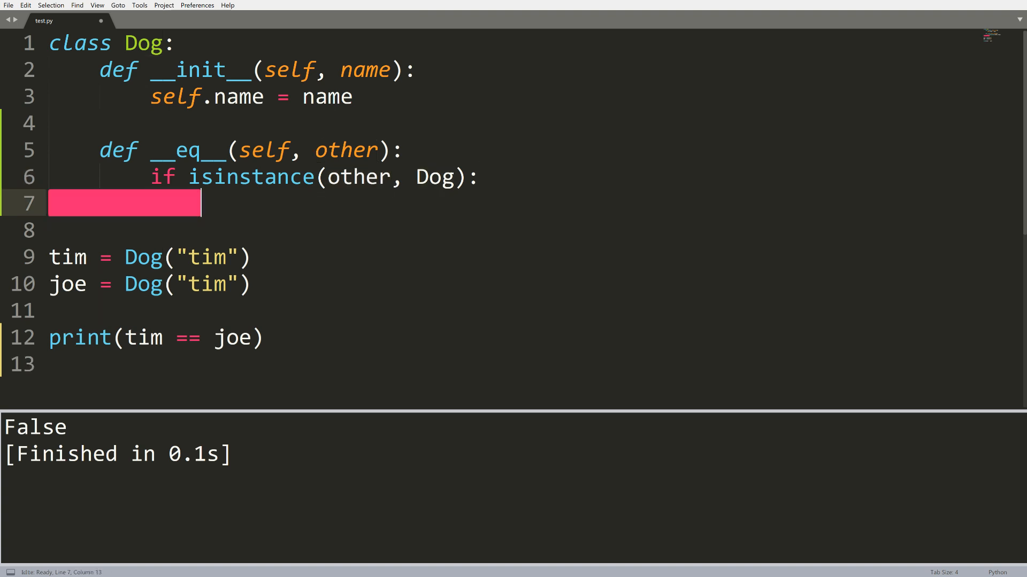
text(if oth)
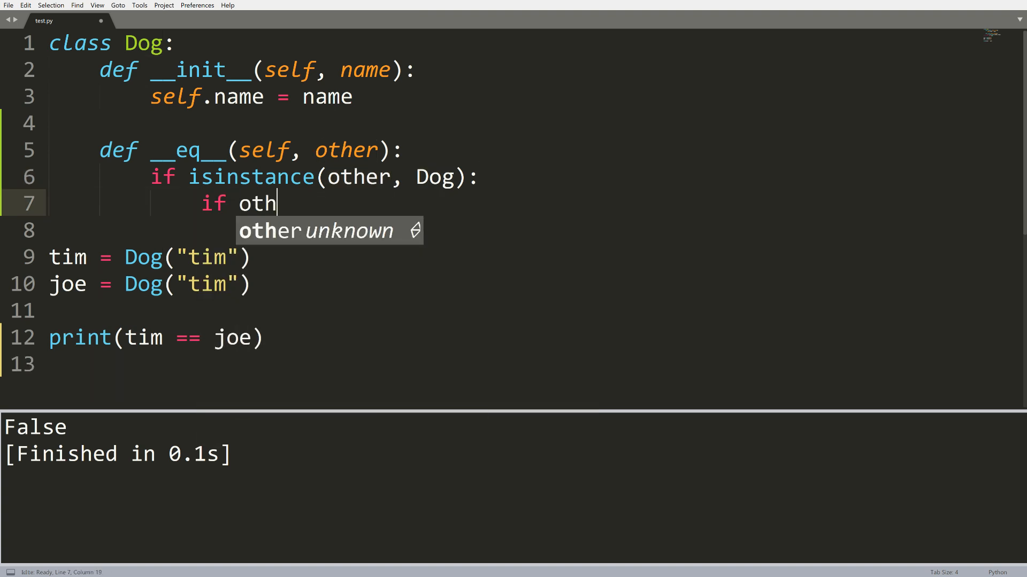
text(er.name ==)
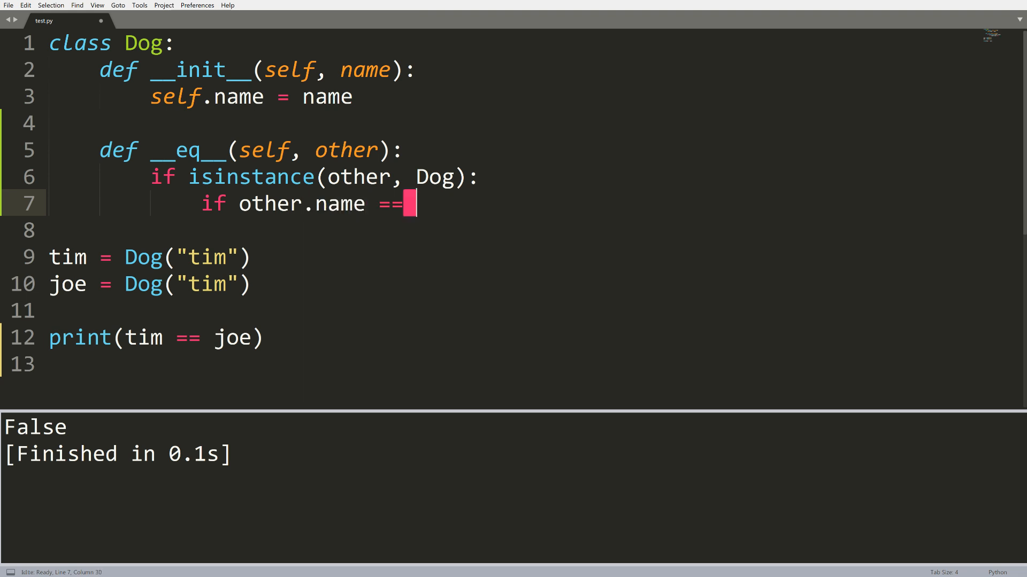
text(self.name:)
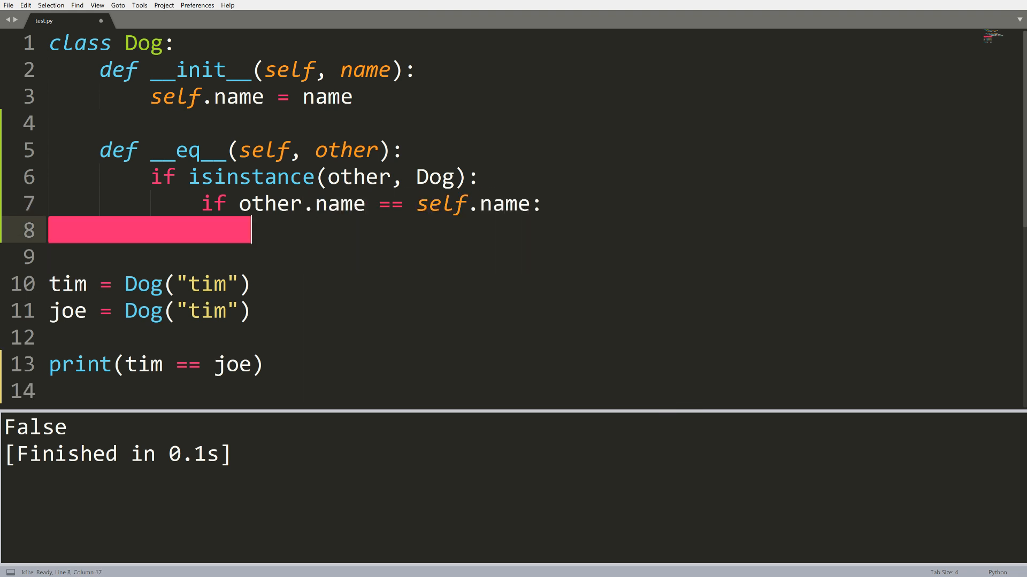
text(return True)
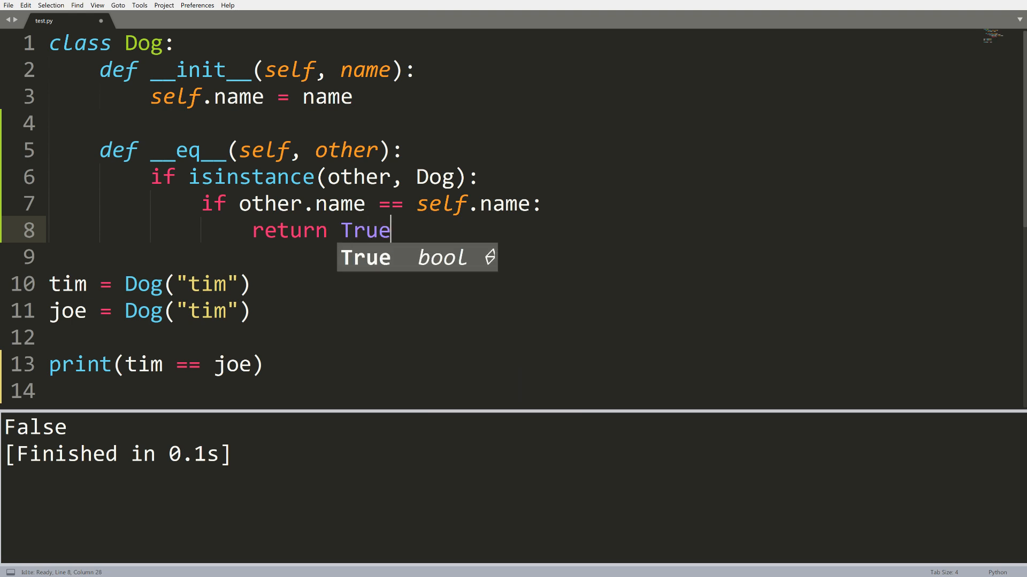
text(r)
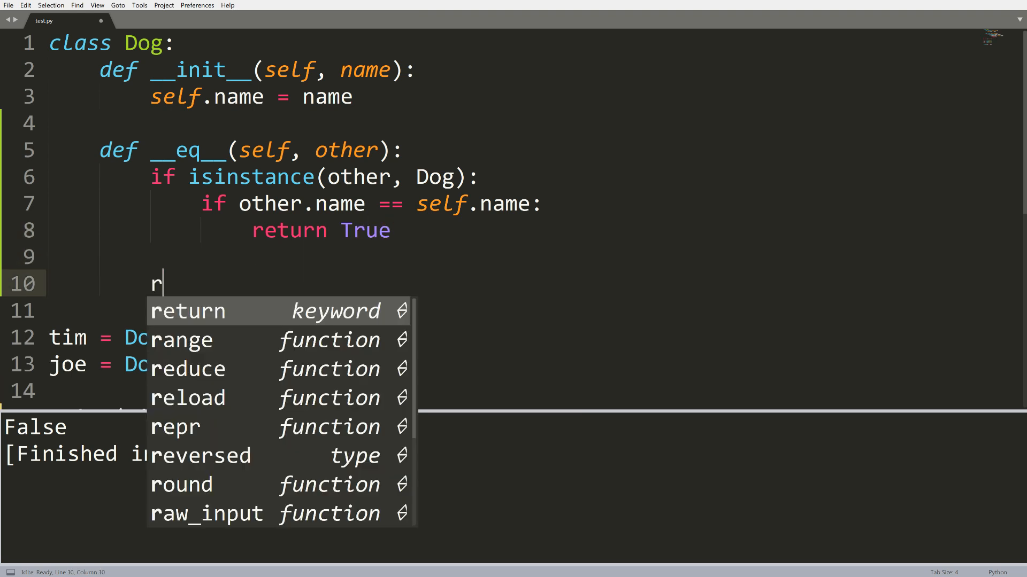
text(eturn False)
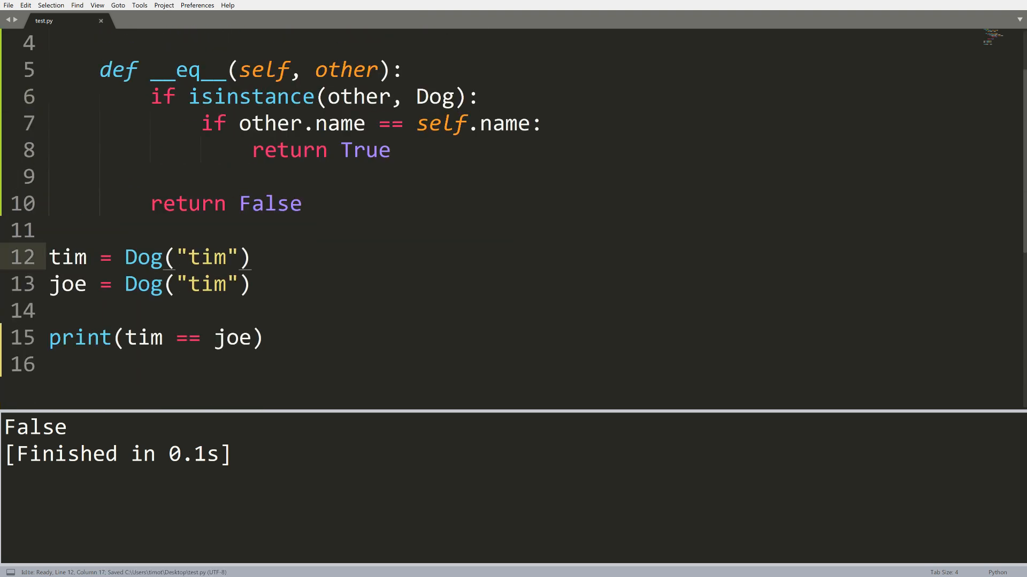
Step: Run to see tim == joe print True, then add print(tim is joe)
key(f5)
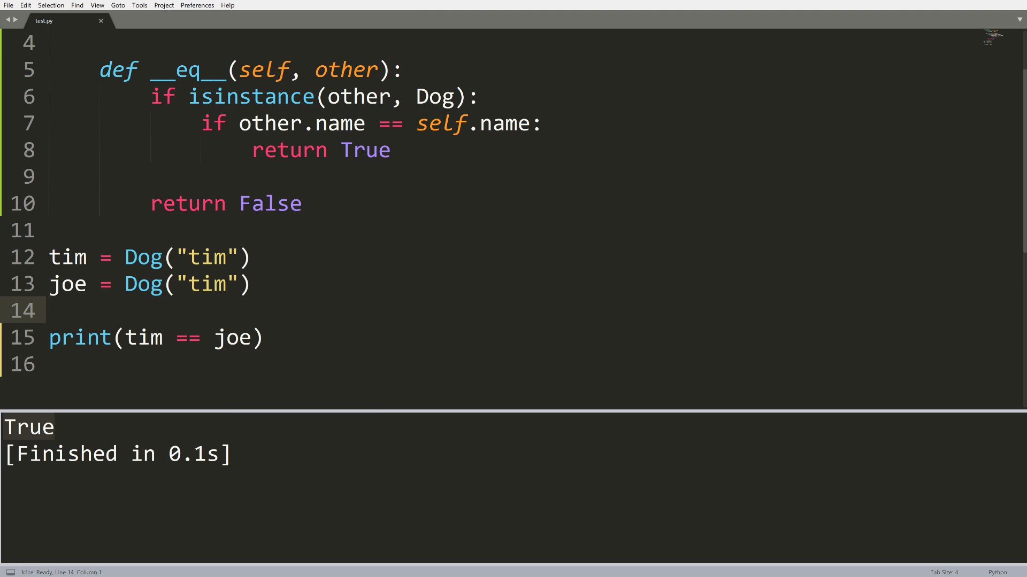
text(i)
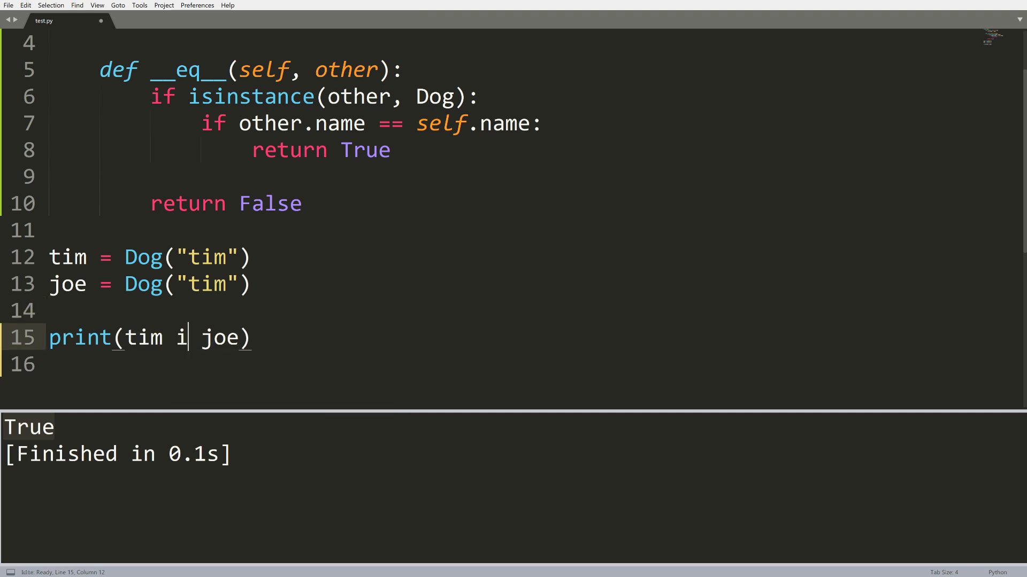
text(s)
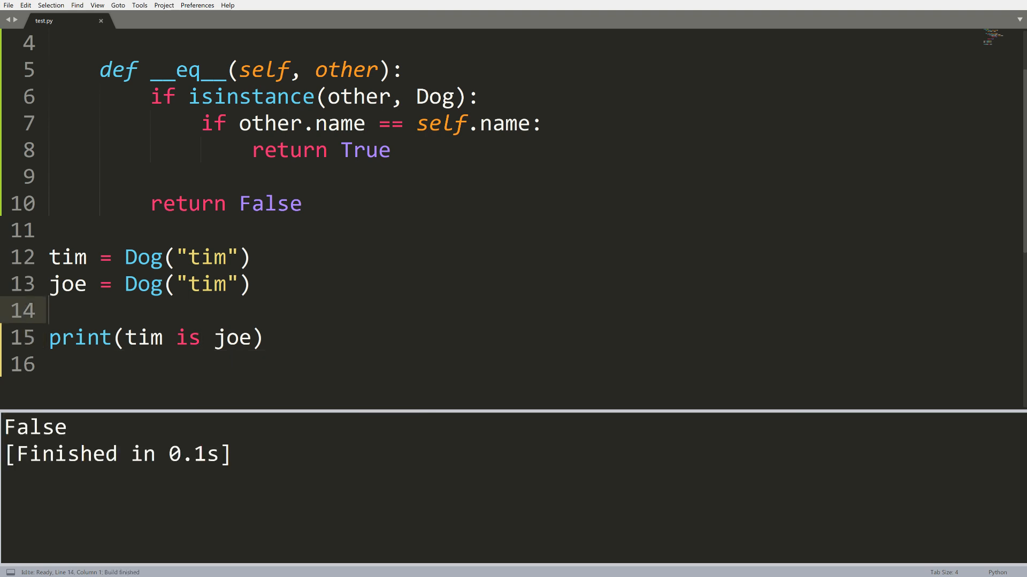
scroll(down, 3)
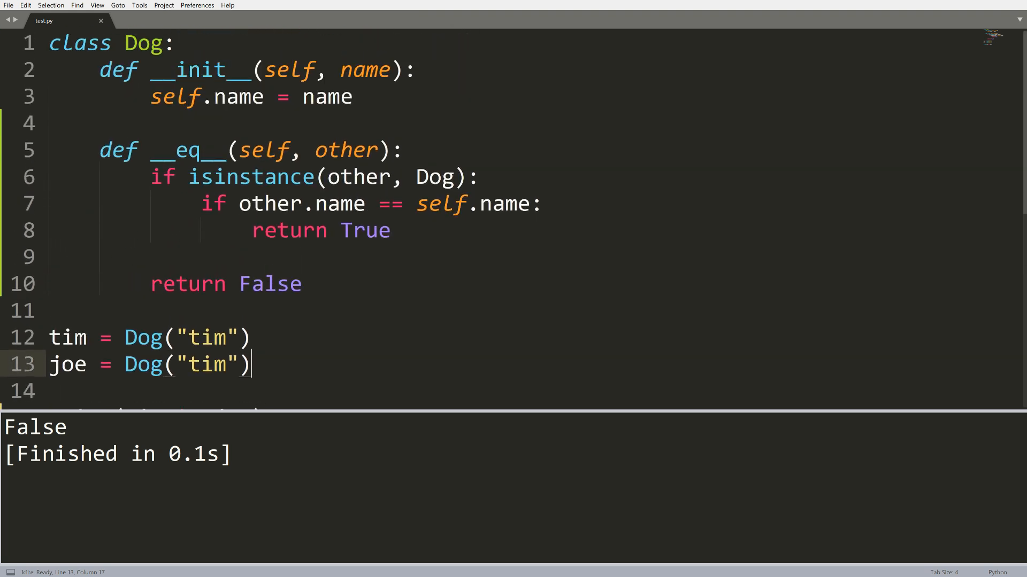
text(print(tim is joe))
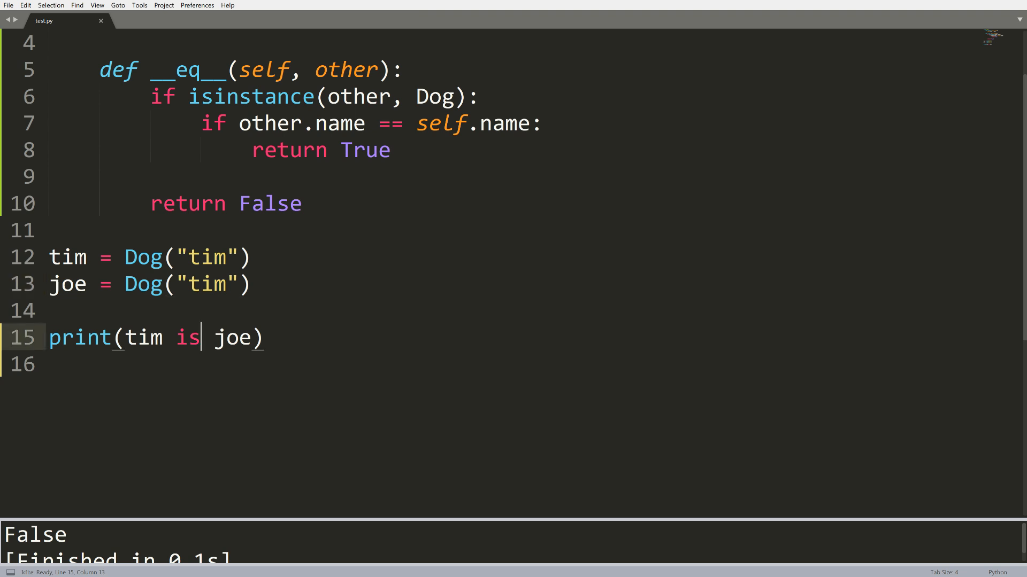
Step: Change joe = Dog("tim") to joe = tim so the identity check prints True
text(ti)
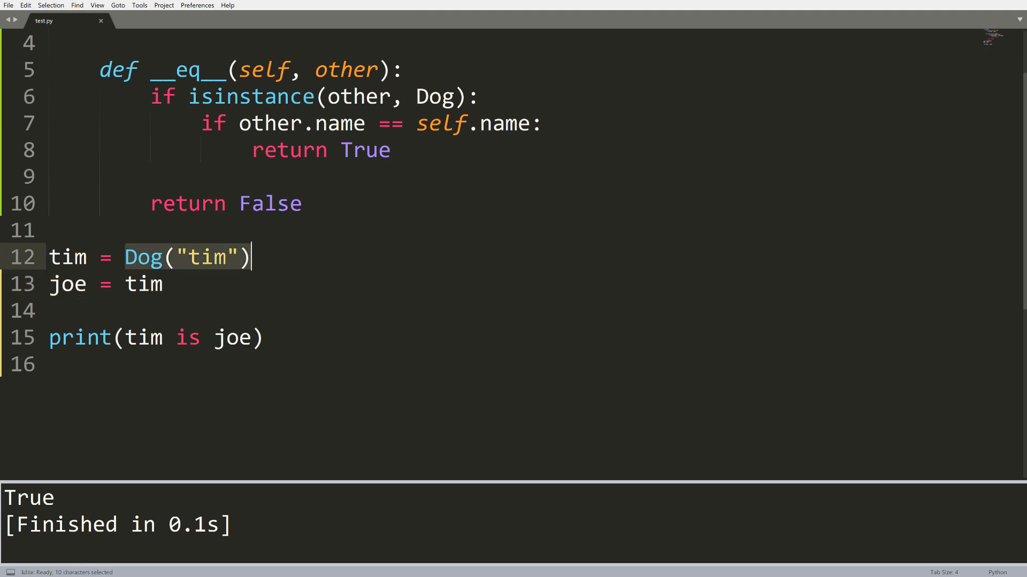
click(165, 284)
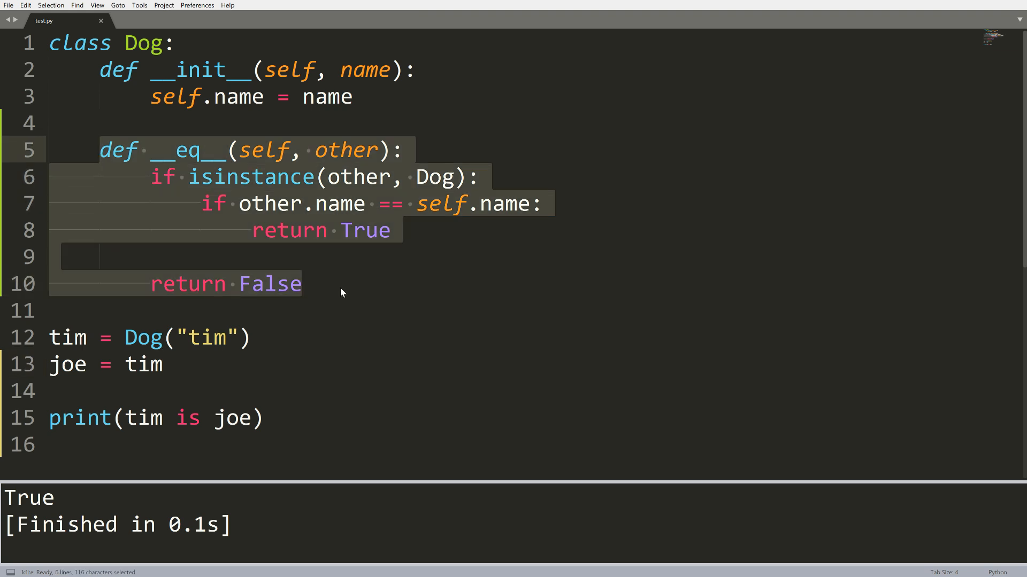
click(303, 283)
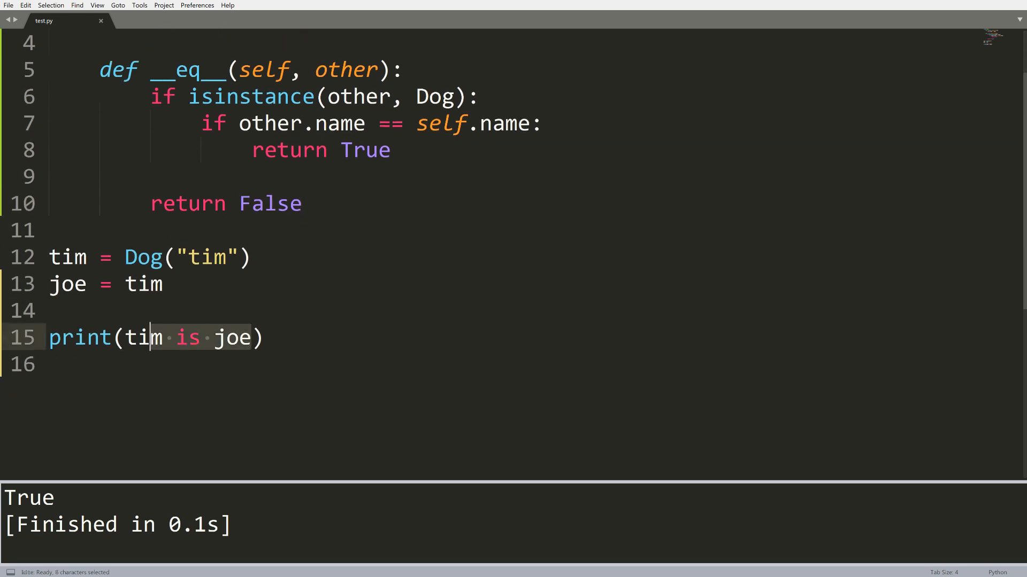
Step: Type 5 == inside the print call and select the == operator
text(5))
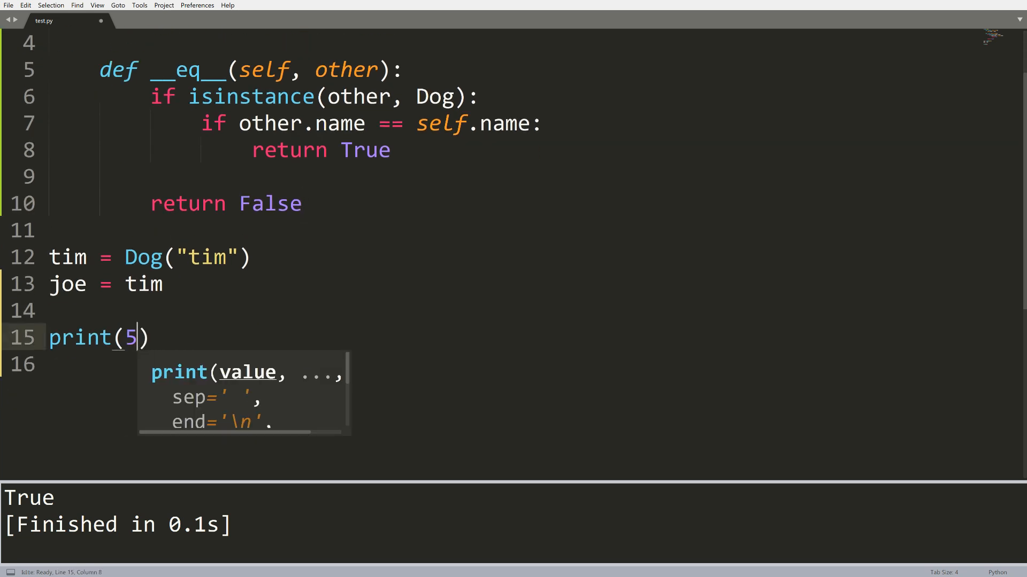
text(=)
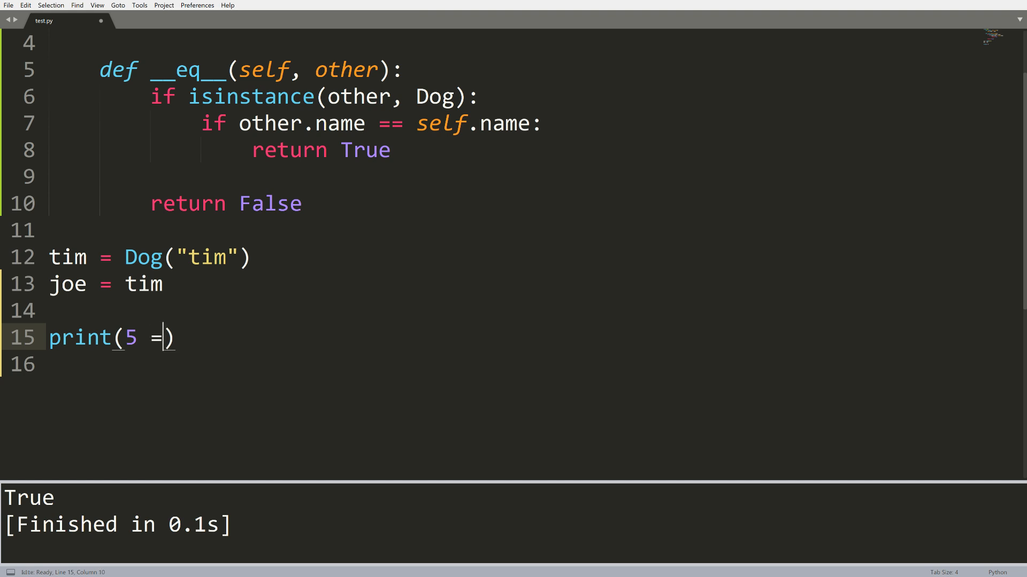
text(=)
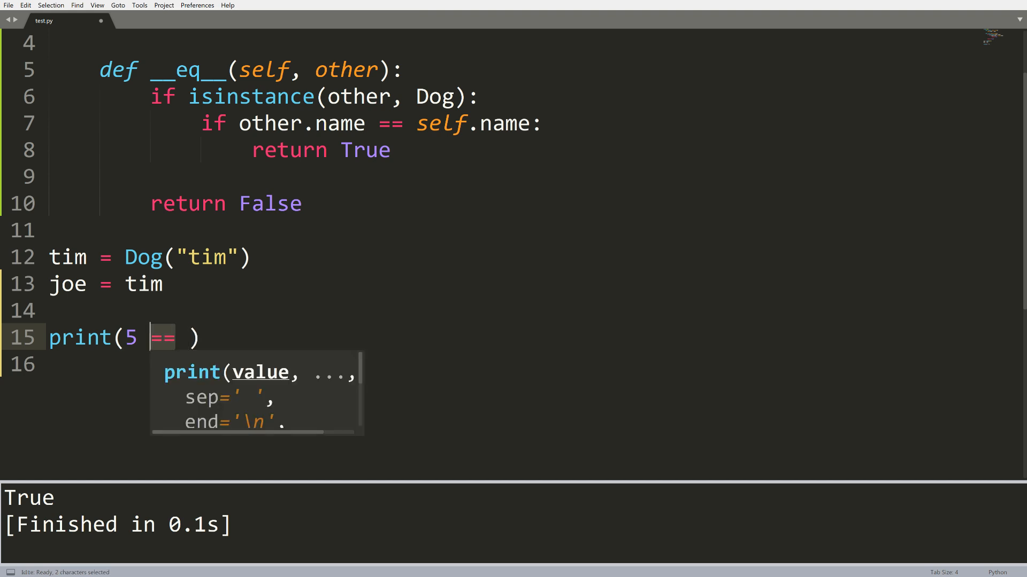
double_click(189, 70)
text(def )
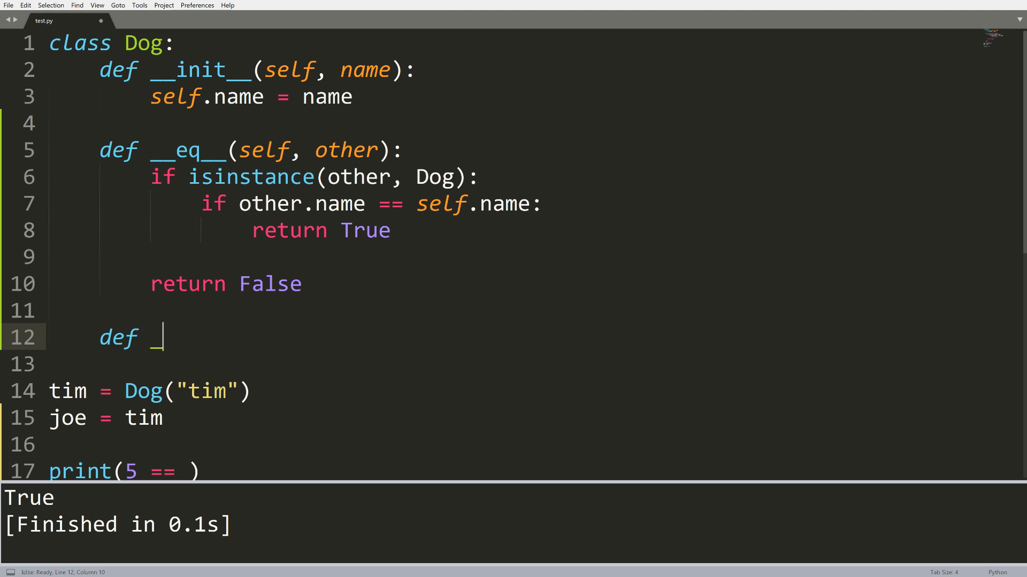
Step: Define __add__(self, other) in Dog returning other.name + self.name
text(_add__())
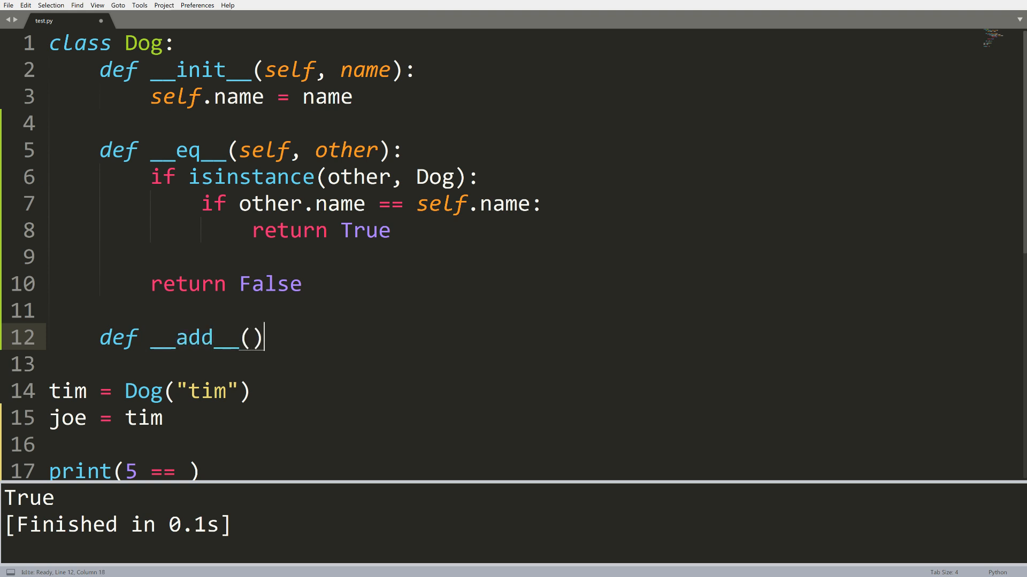
text(self, other)
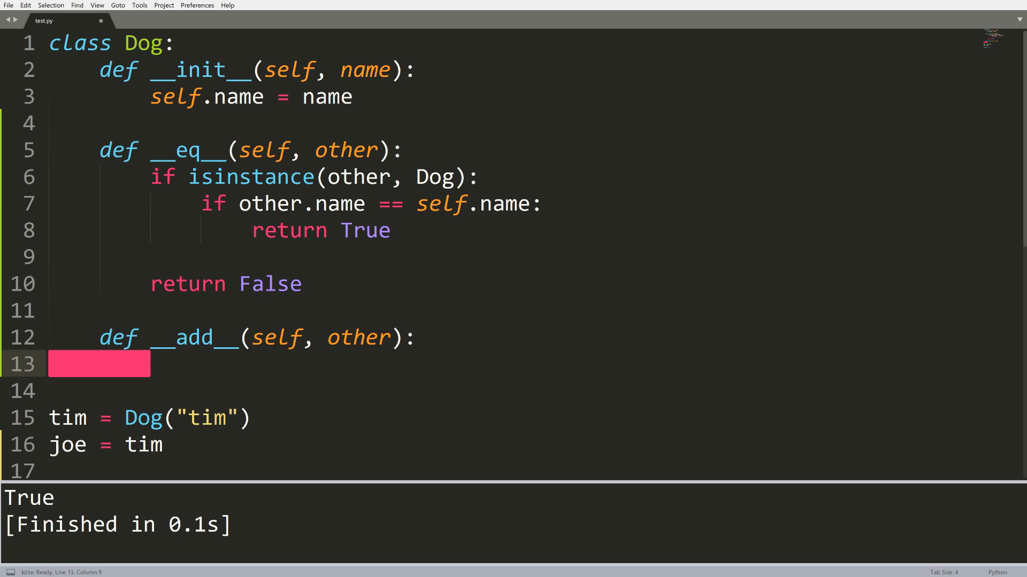
text(ret)
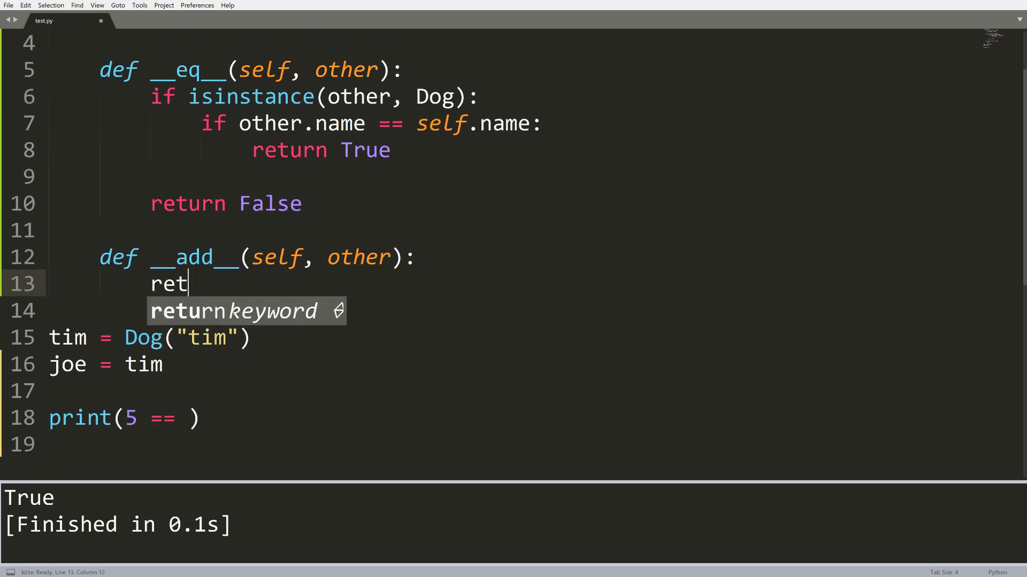
key(Tab)
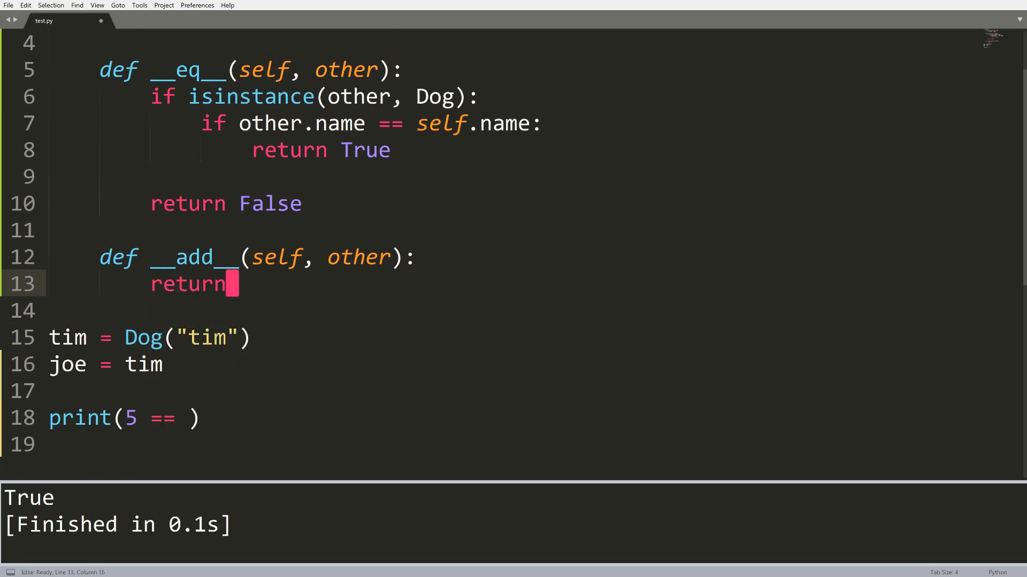
text(other.name)
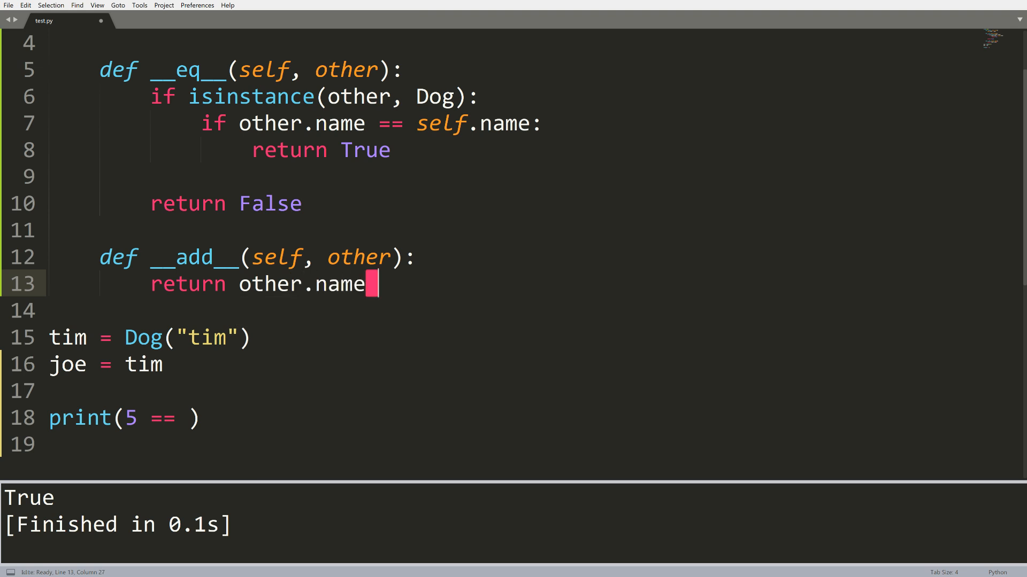
text(+ this)
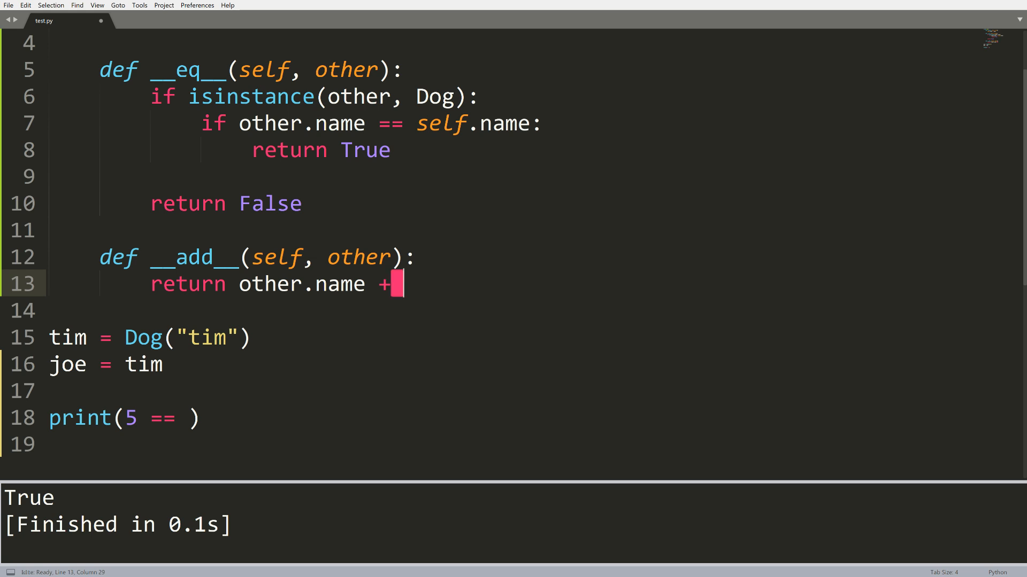
text(self.name)
click(106, 365)
text(Dog(")
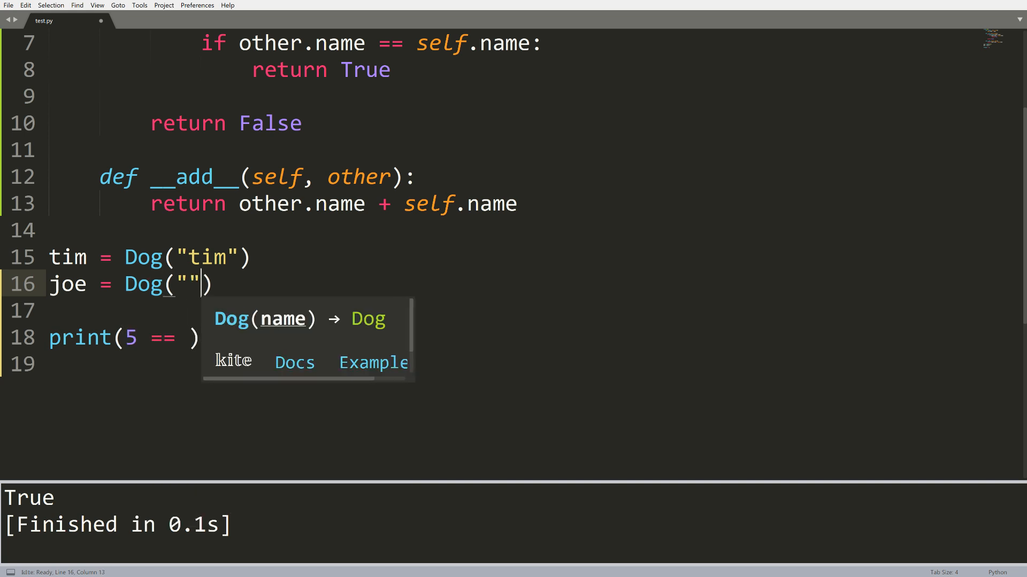
Step: Set joe = Dog("joe"), change the print to print(tim + joe), and run it to output joetim
text(joe)
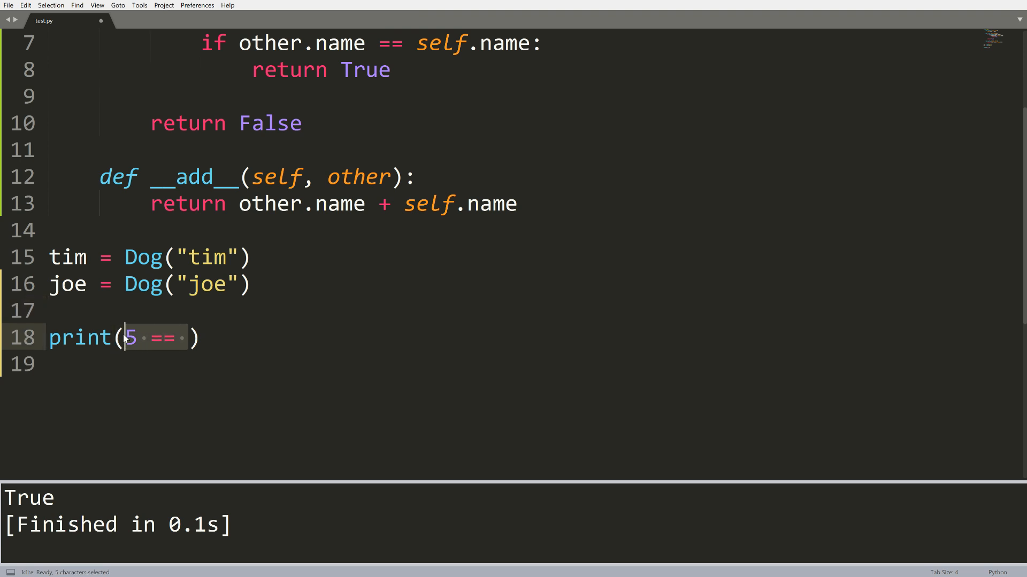
text(tim + joe)
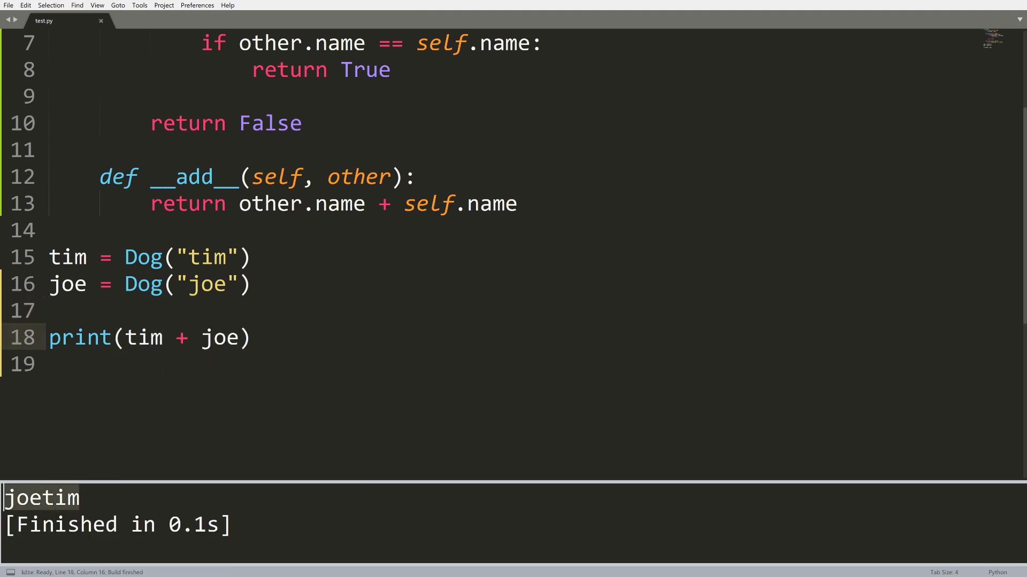
click(364, 204)
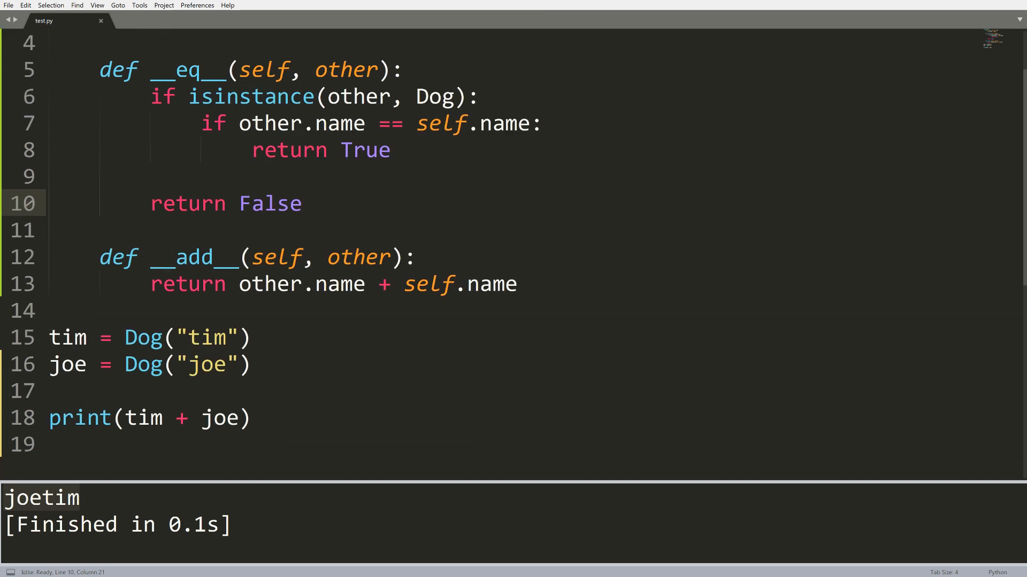
scroll(up, 3)
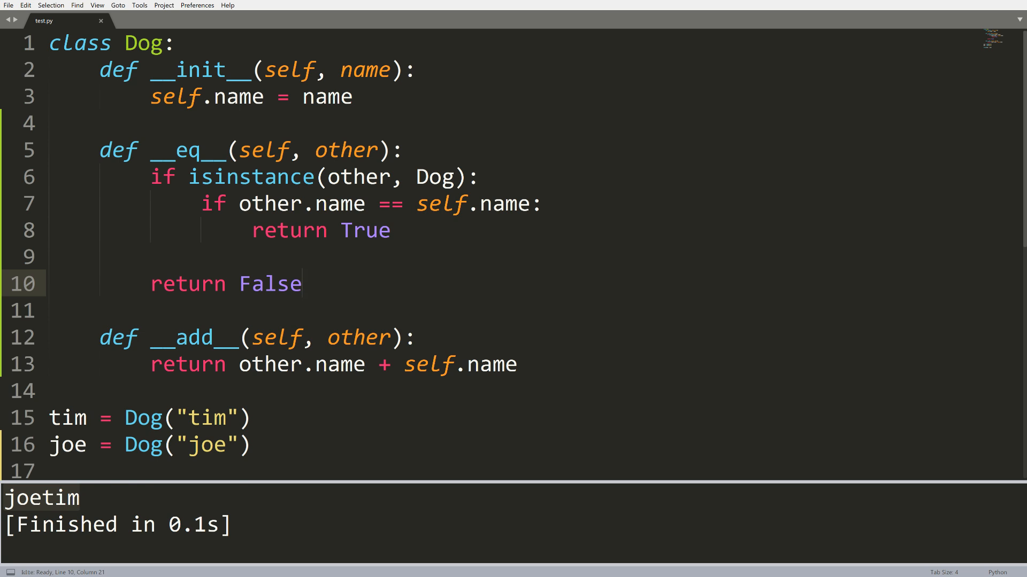